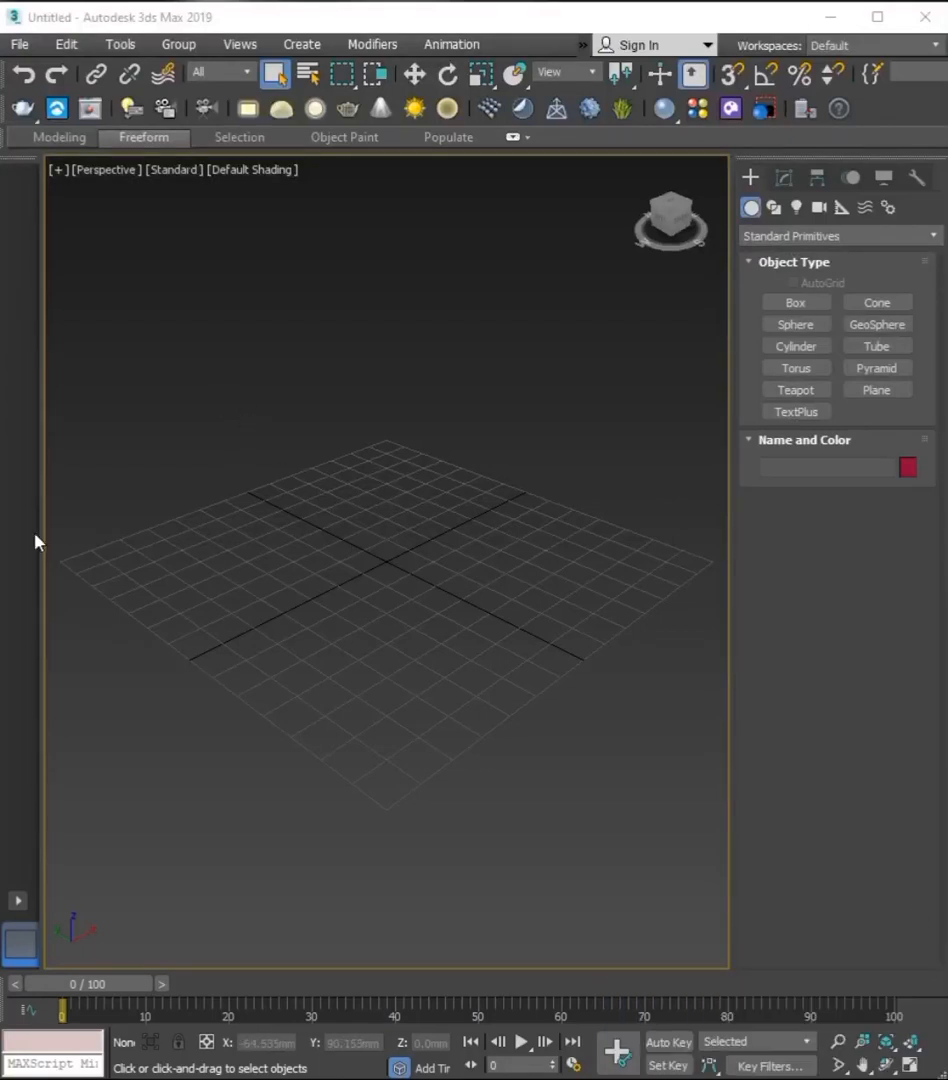
left_click(18, 44)
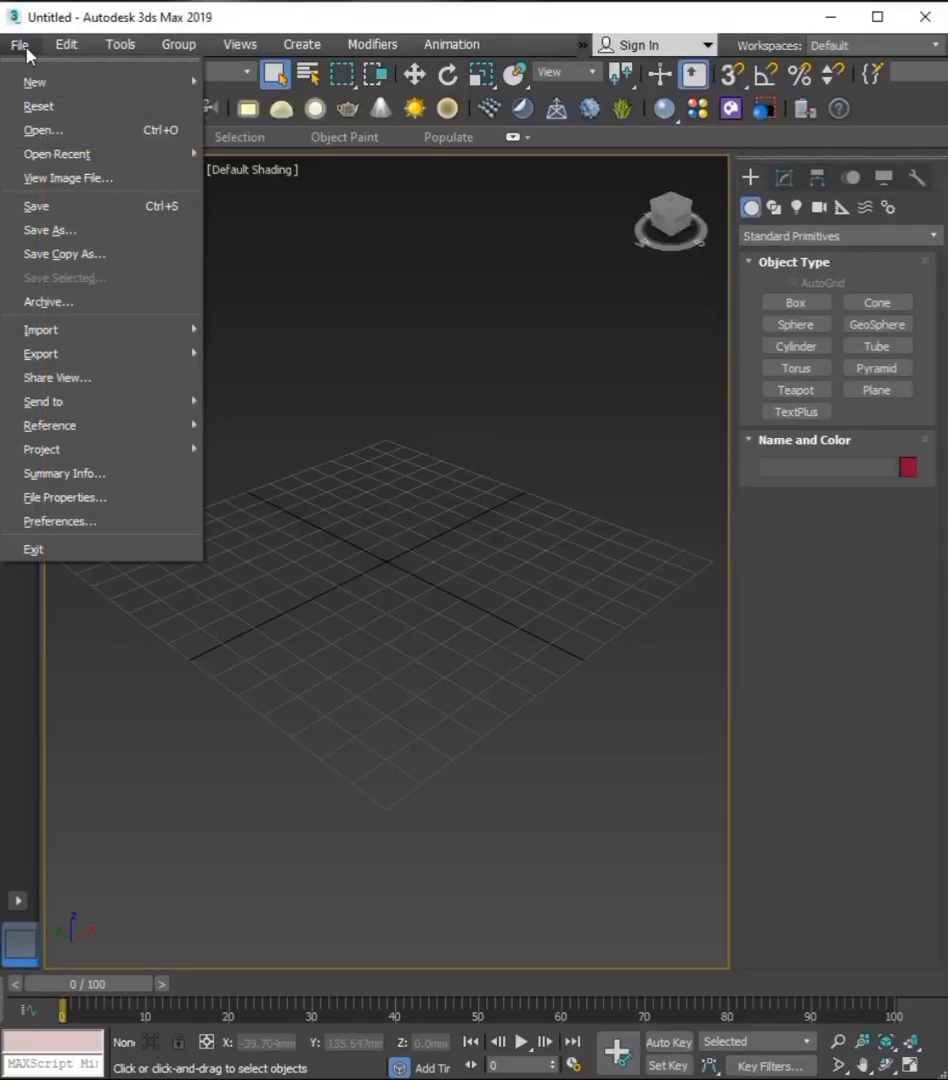
left_click(42, 130)
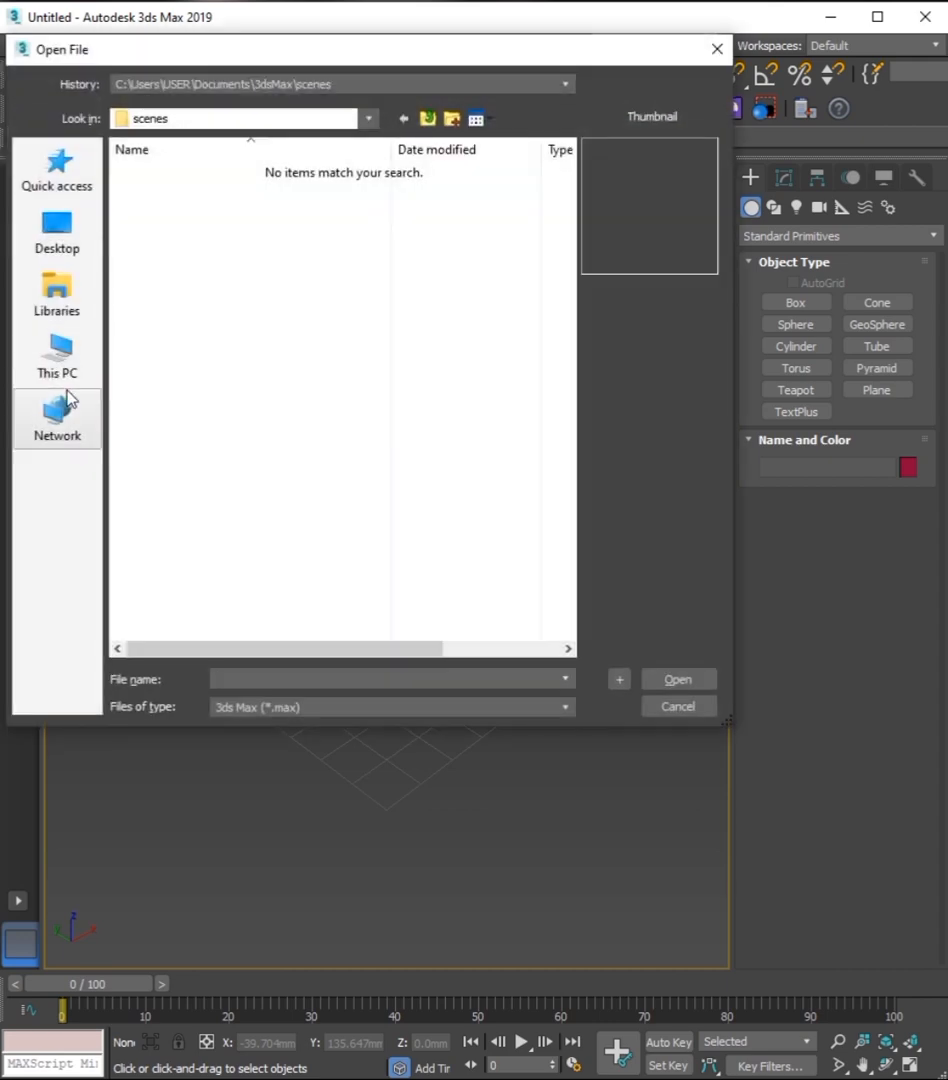
left_click(56, 355)
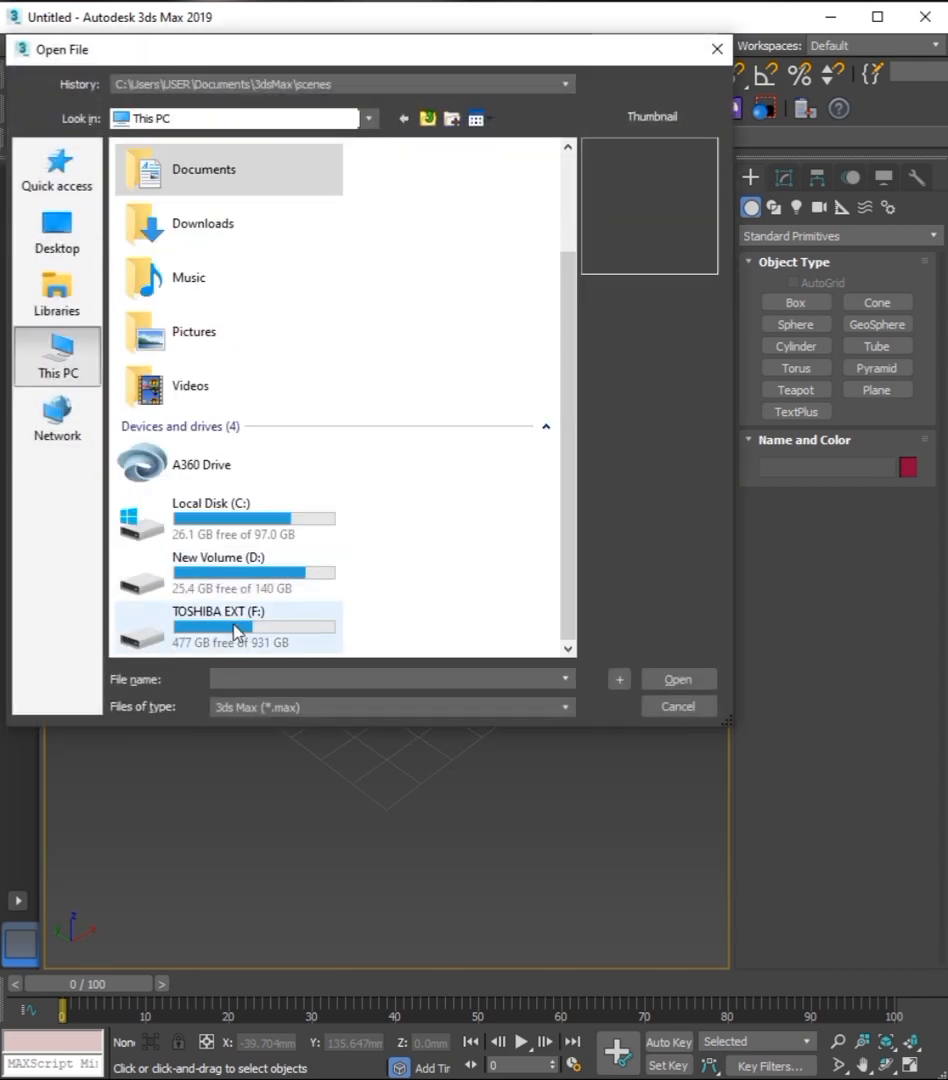
double_click(217, 572)
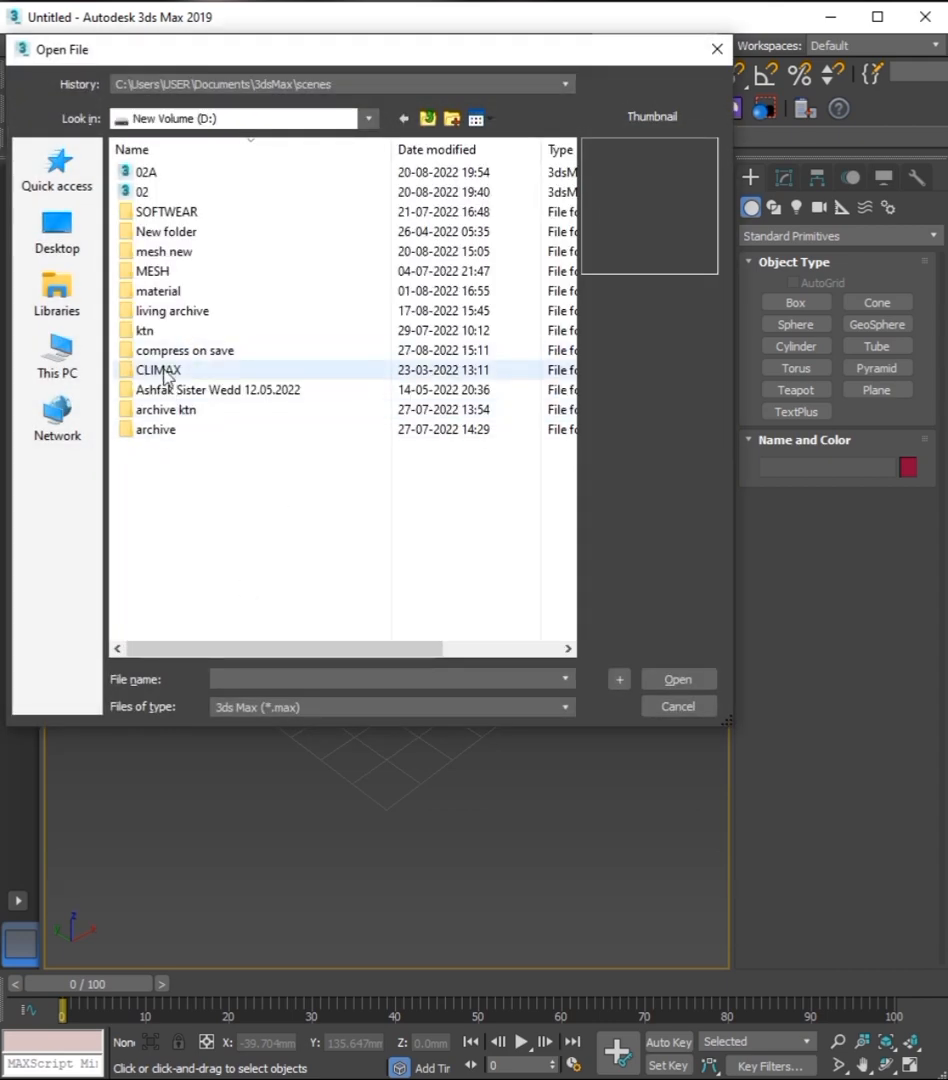
double_click(157, 369)
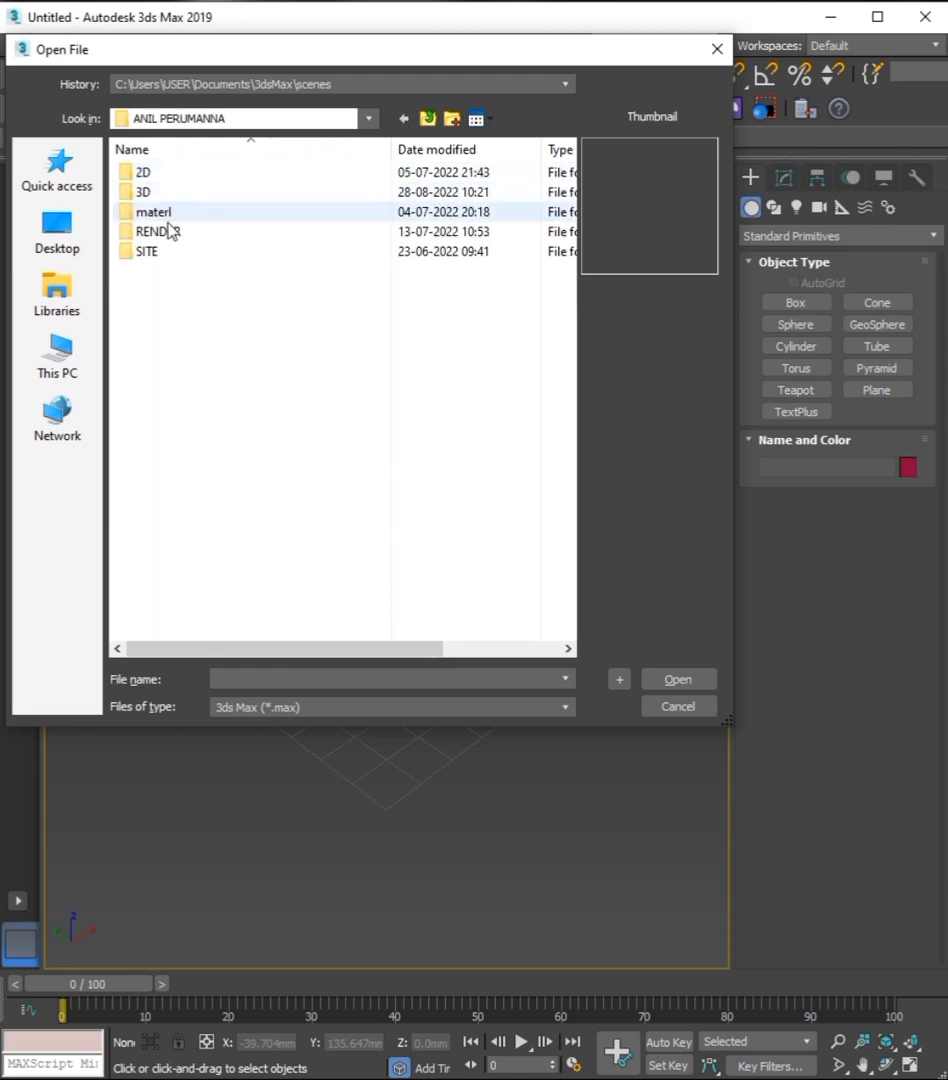
double_click(138, 191)
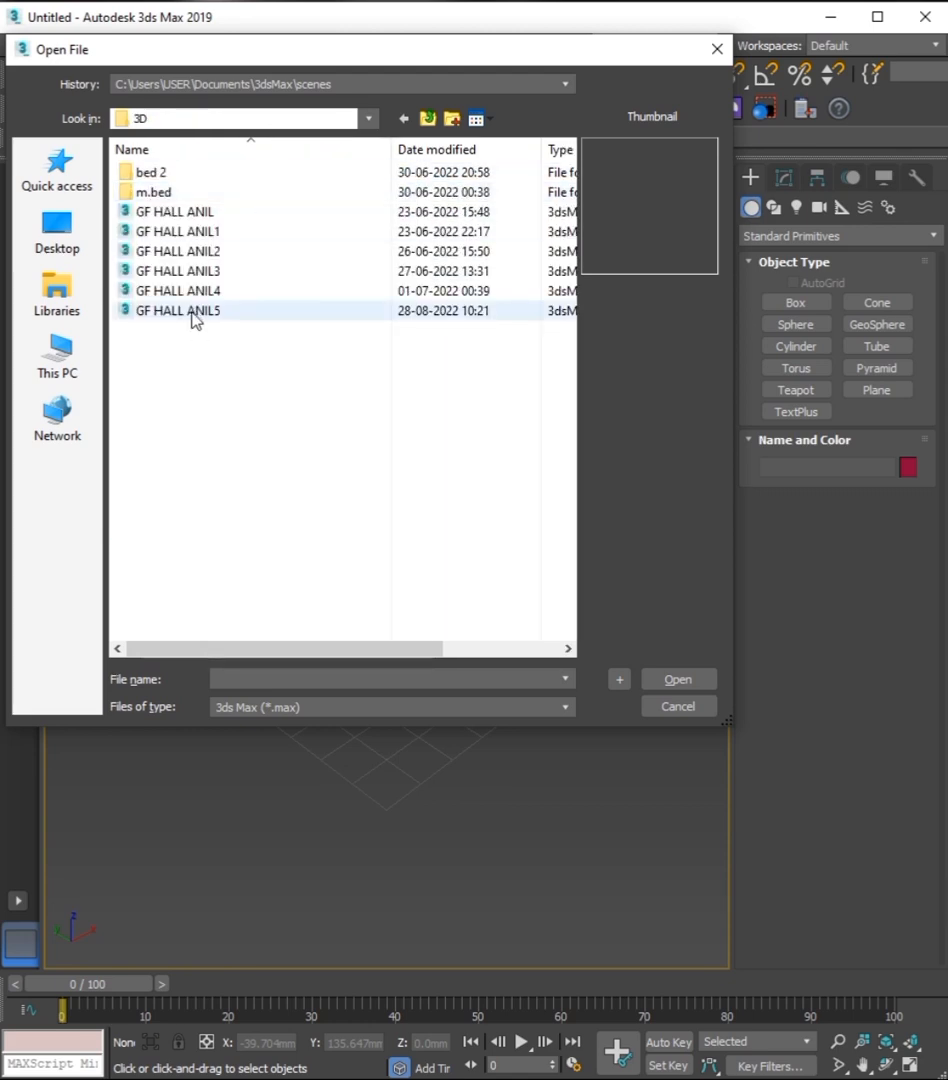
left_click(677, 679)
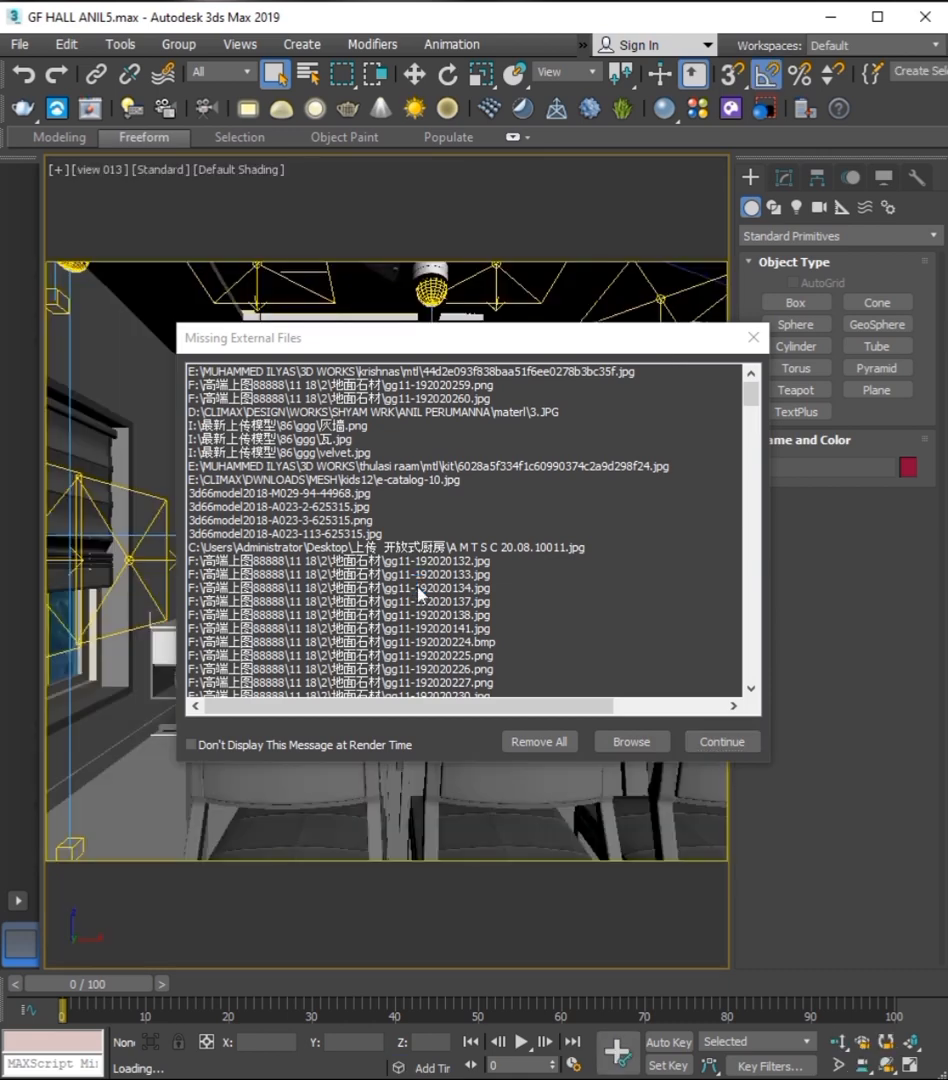
mouse_move(375, 460)
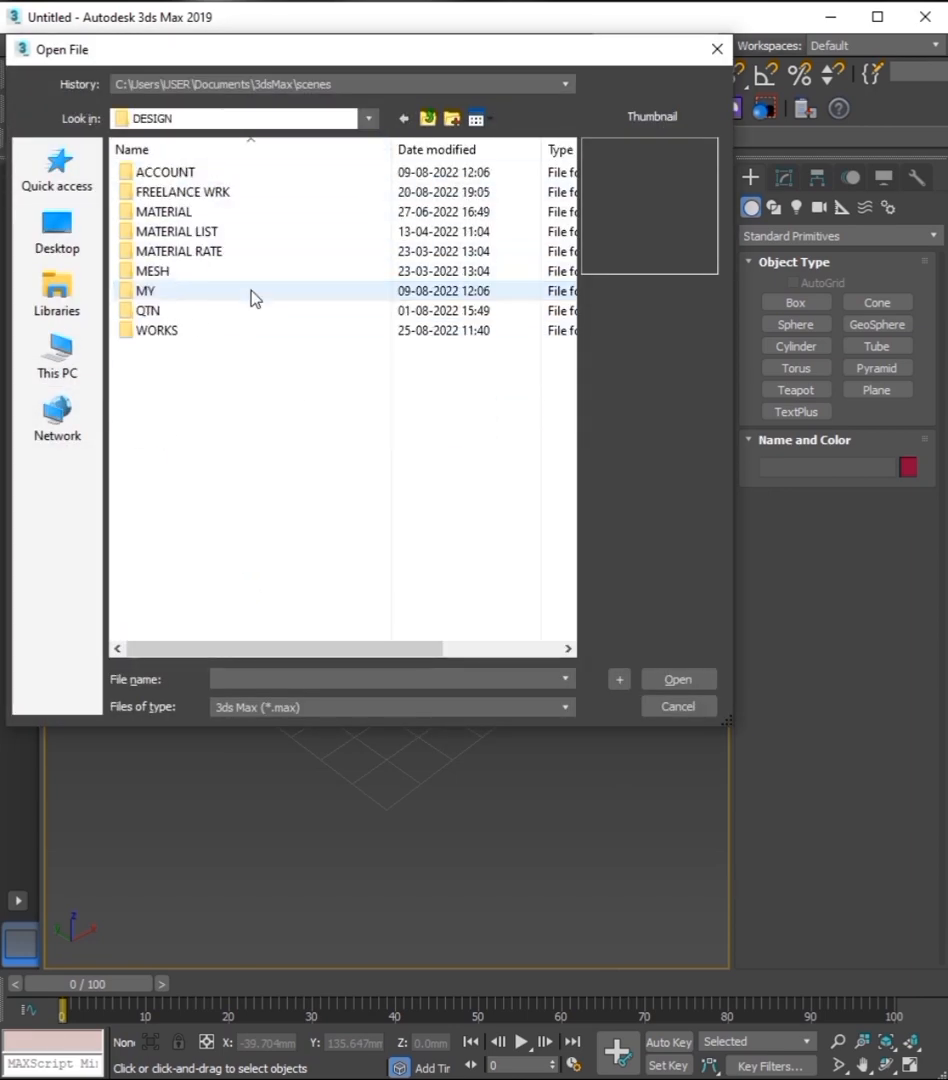
- Load GF HALL ANIL5 from the 3D folder and Continue past the missing-files warning
double_click(146, 290)
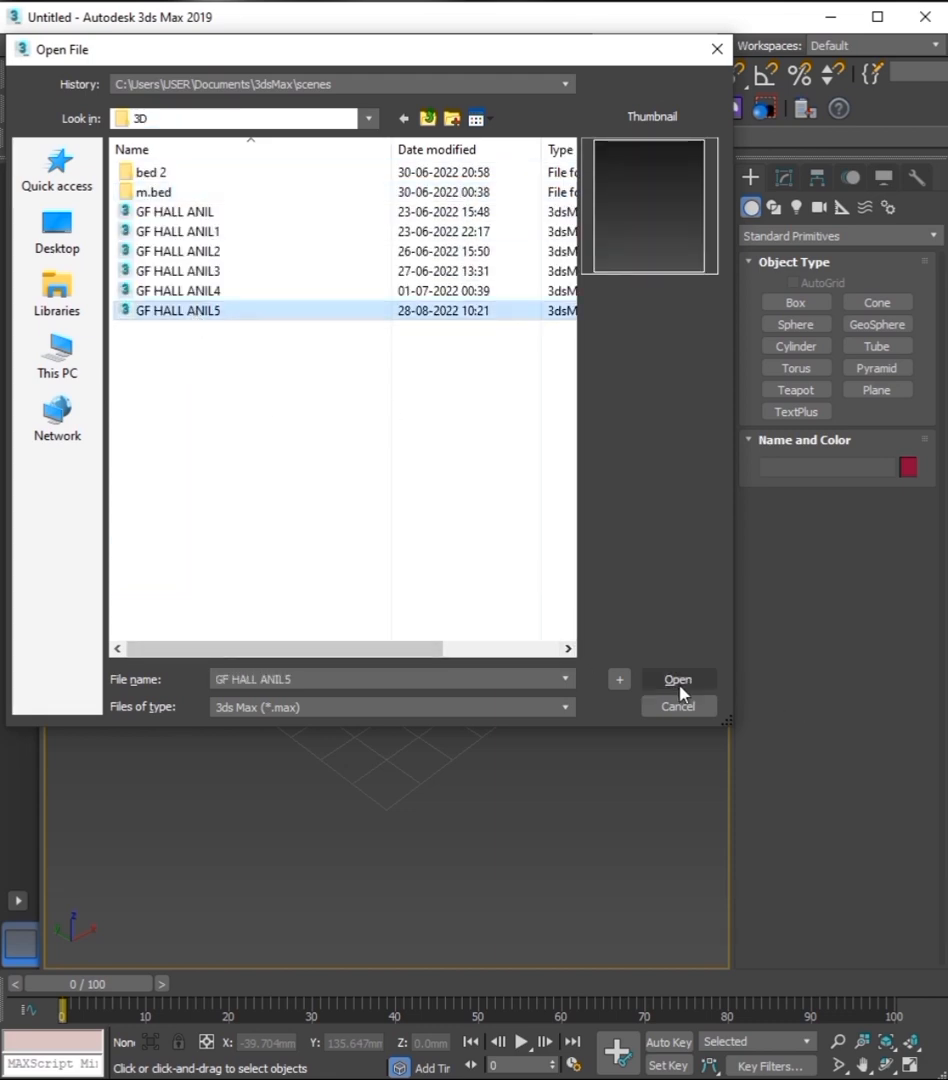
left_click(678, 680)
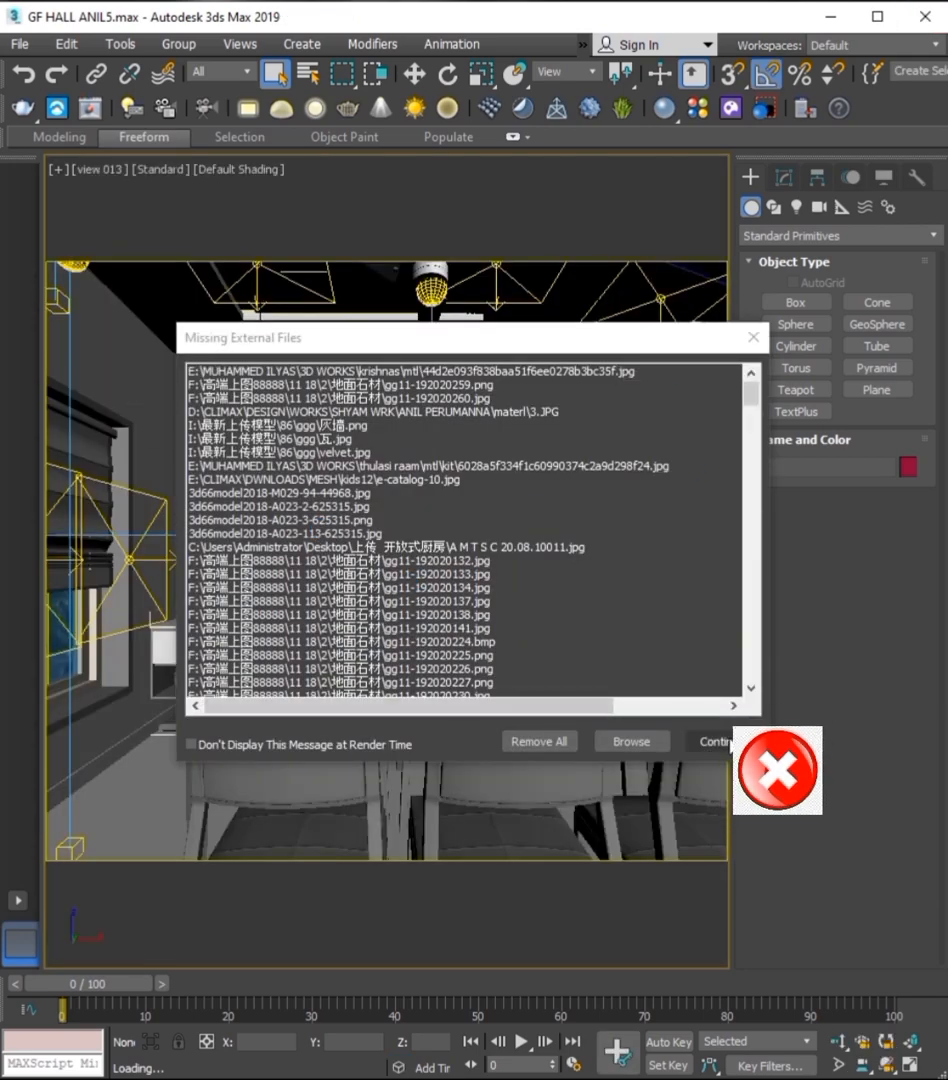
left_click(716, 741)
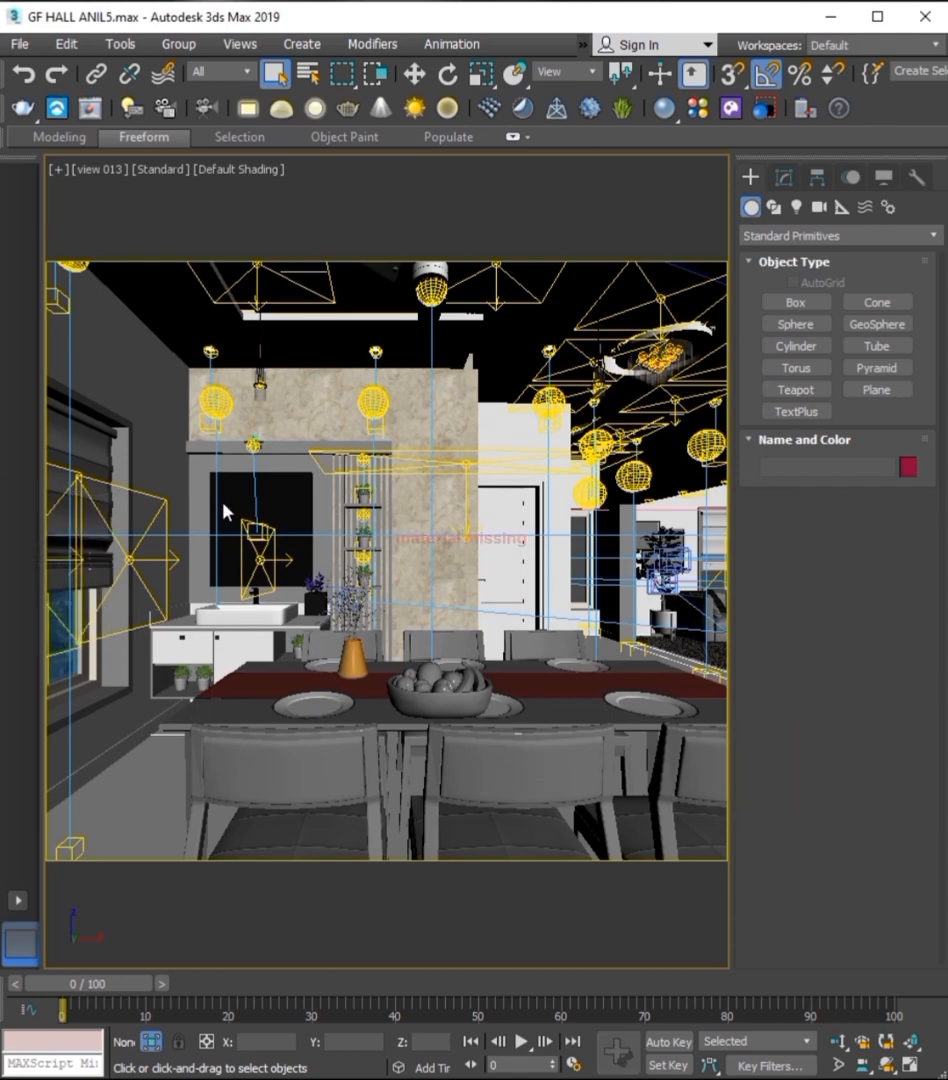
left_click(287, 445)
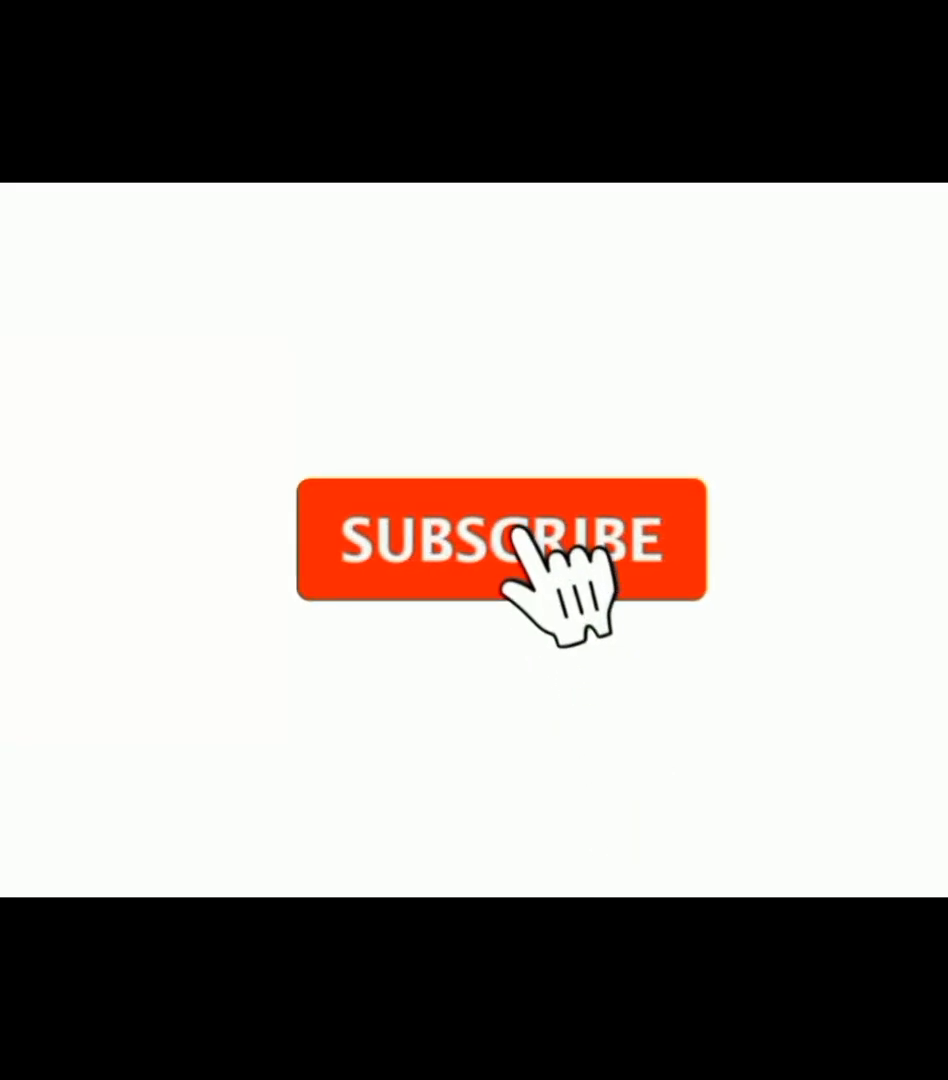
- Reset to an empty untitled scene and bring up the Open File browser
left_click(500, 540)
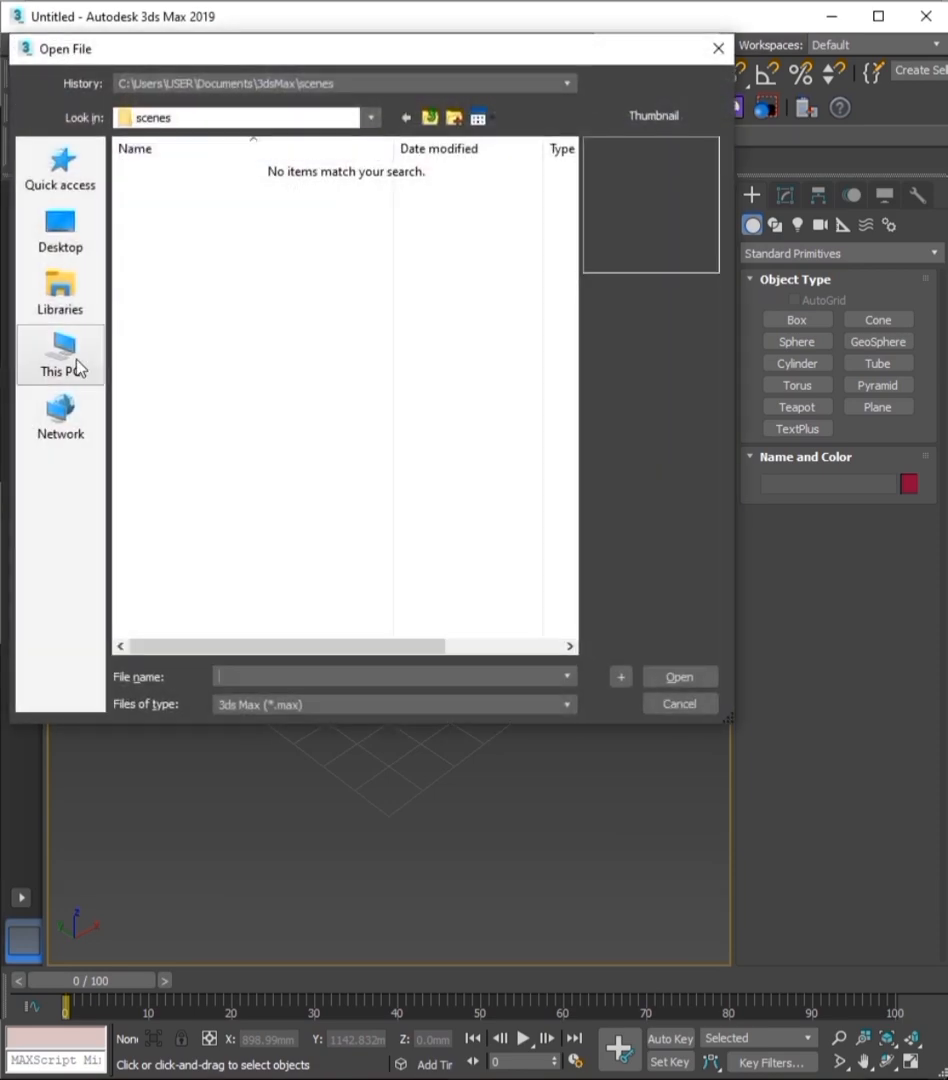
left_click(60, 354)
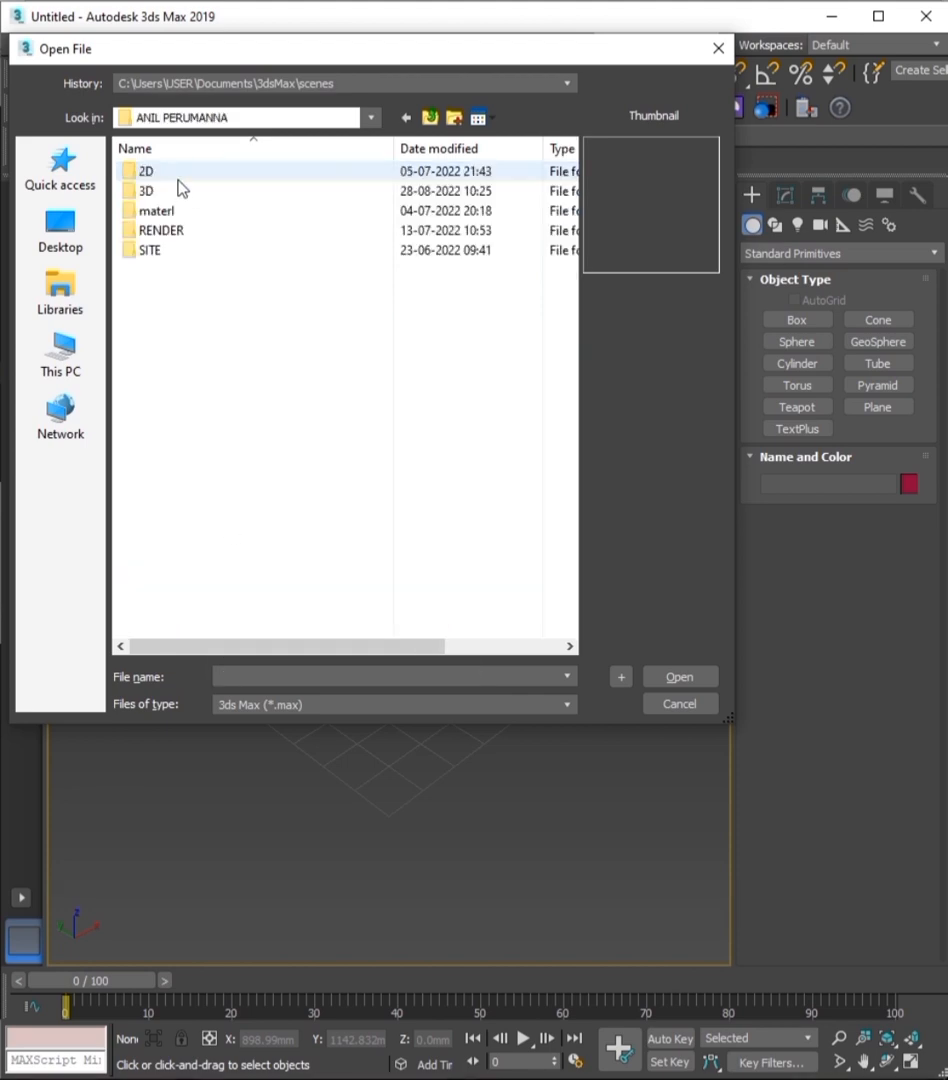
double_click(145, 190)
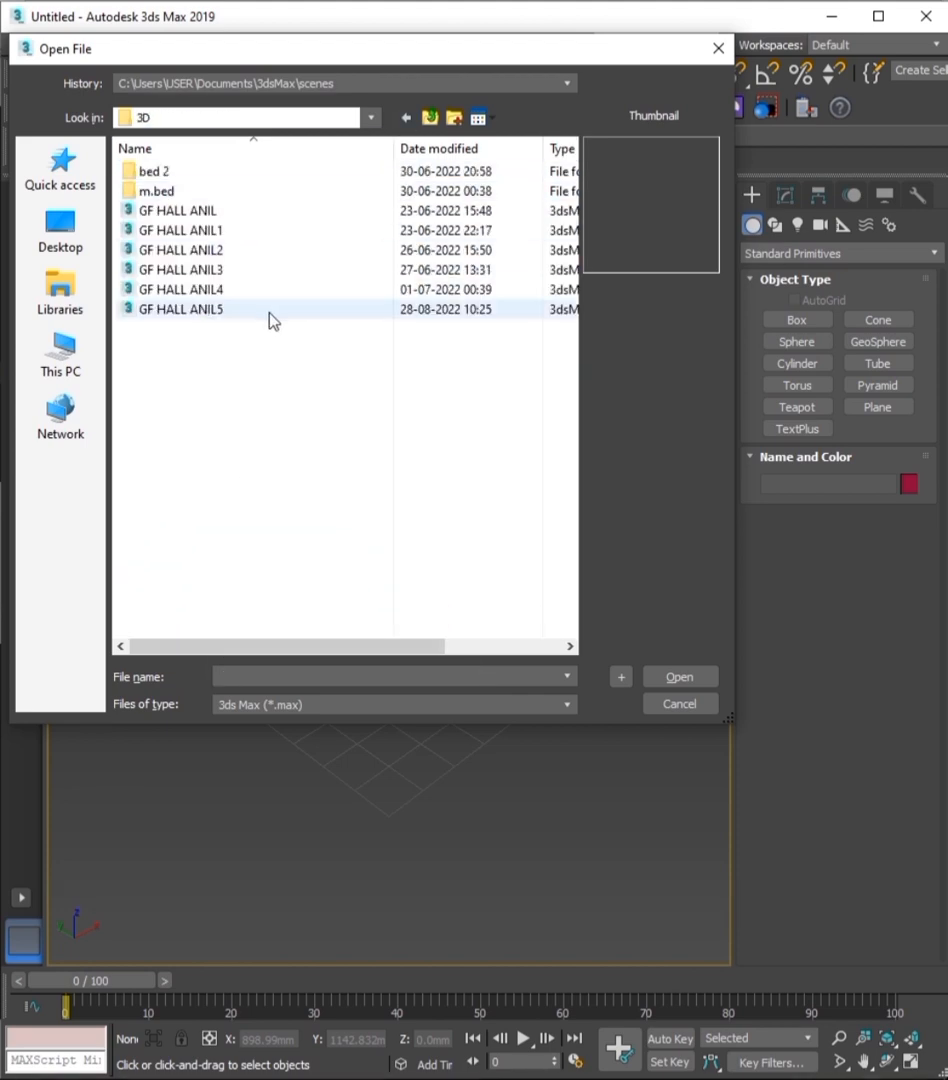
double_click(181, 308)
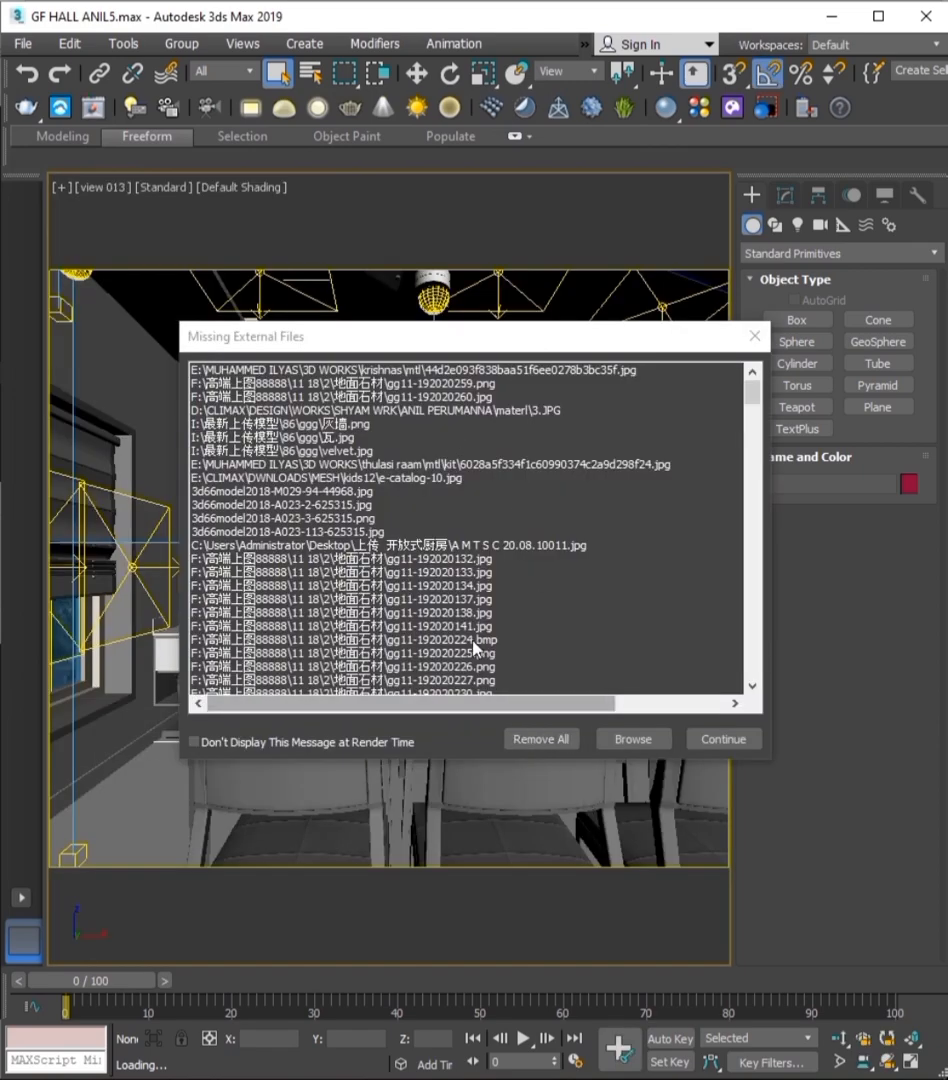
left_click(633, 738)
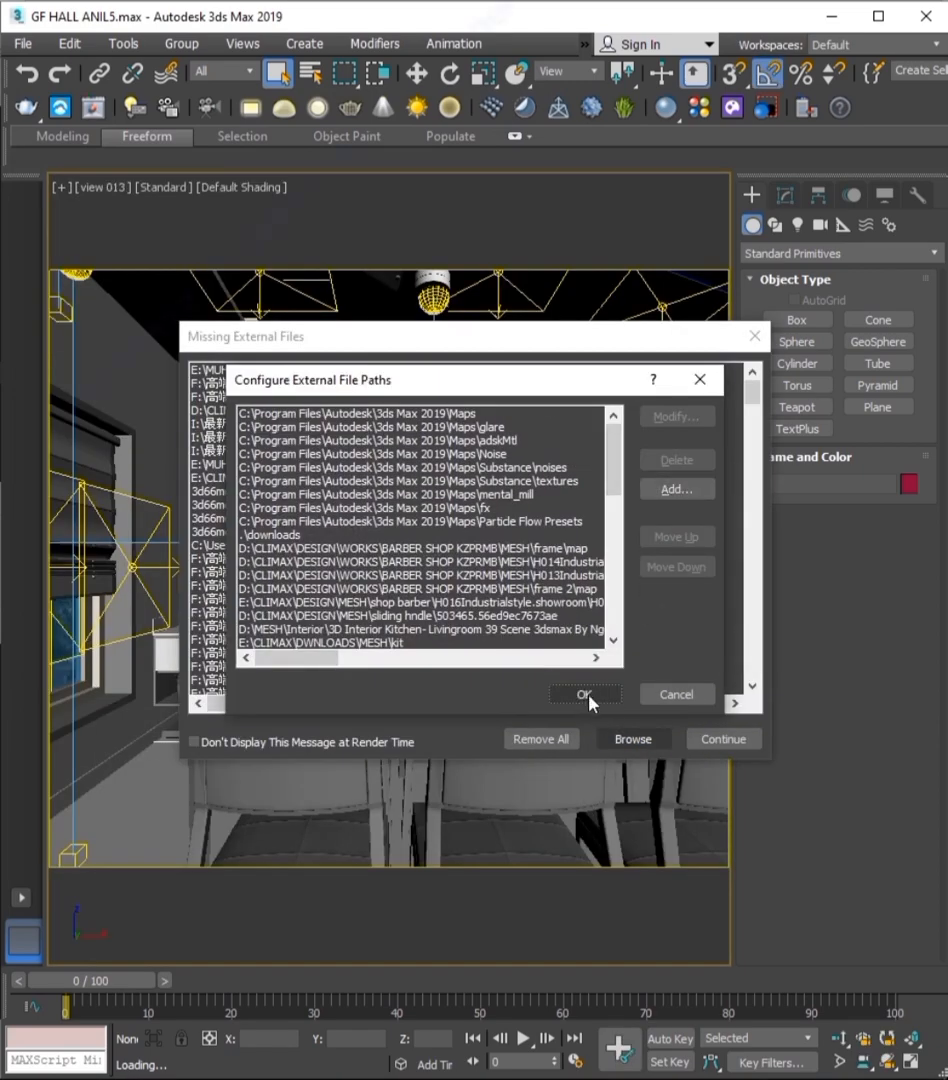
- Add a folder from the TOSHIBA EXT (F:) drive as an external search path
left_click(677, 489)
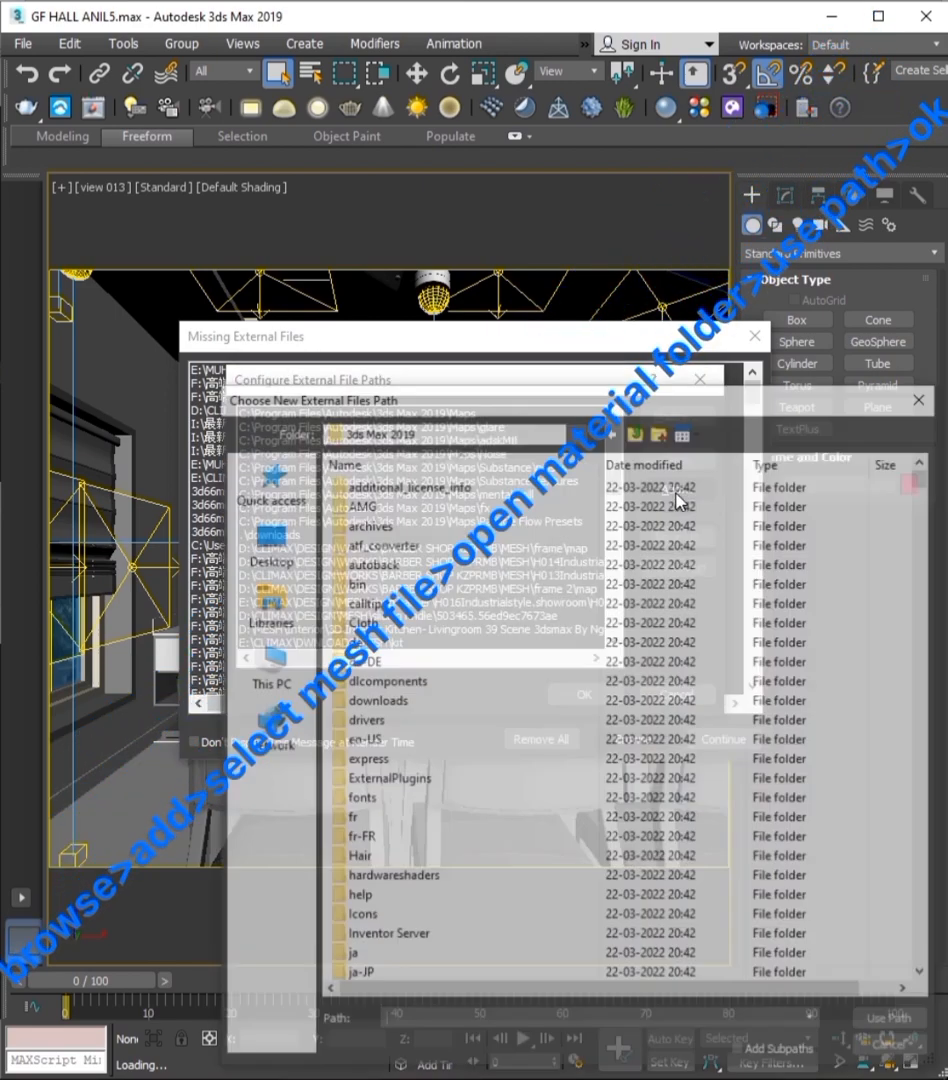
left_click(267, 666)
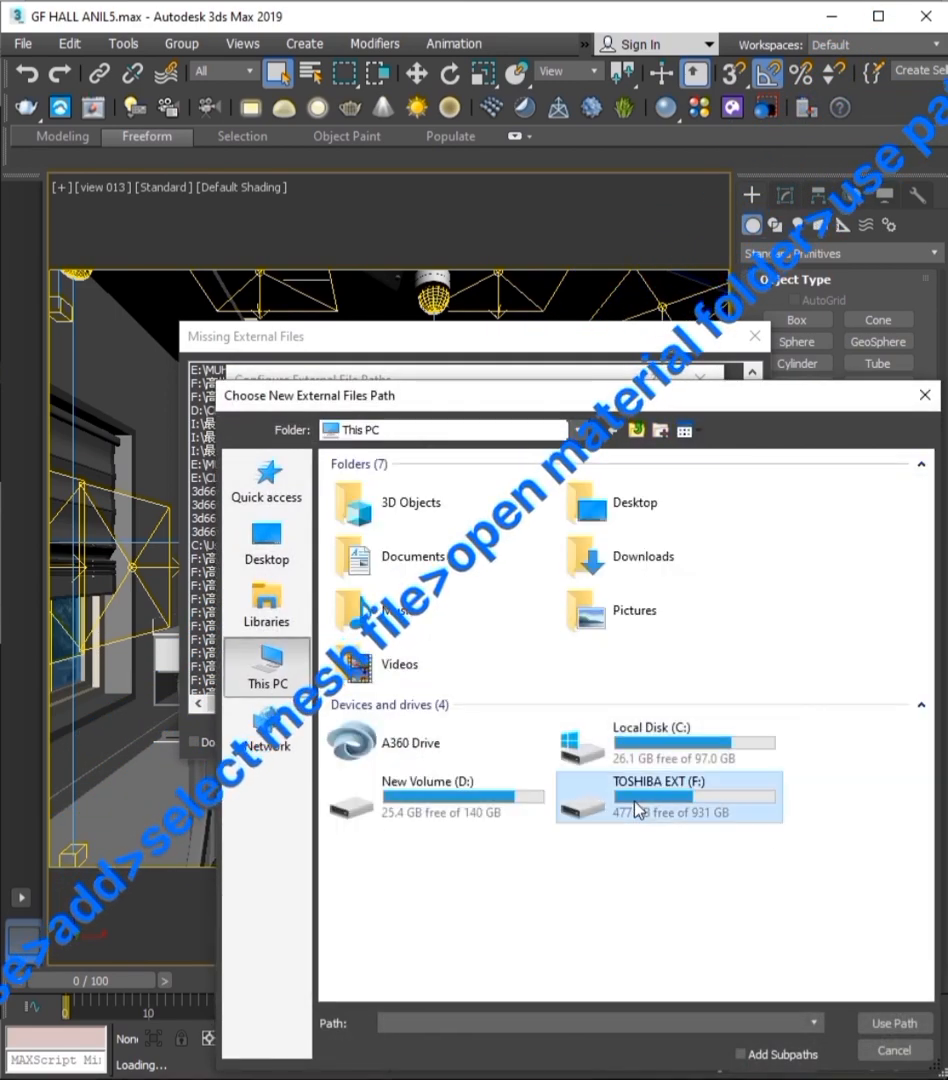
double_click(660, 796)
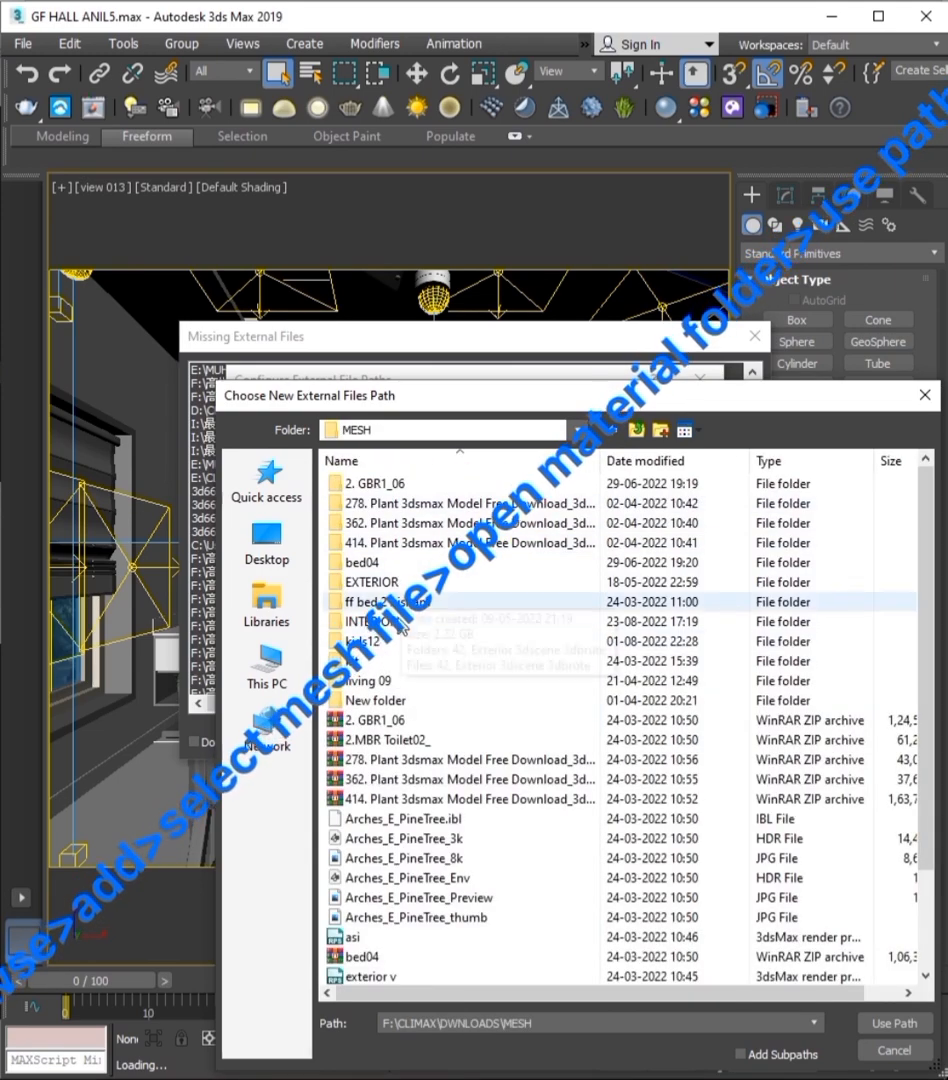
left_click(891, 1022)
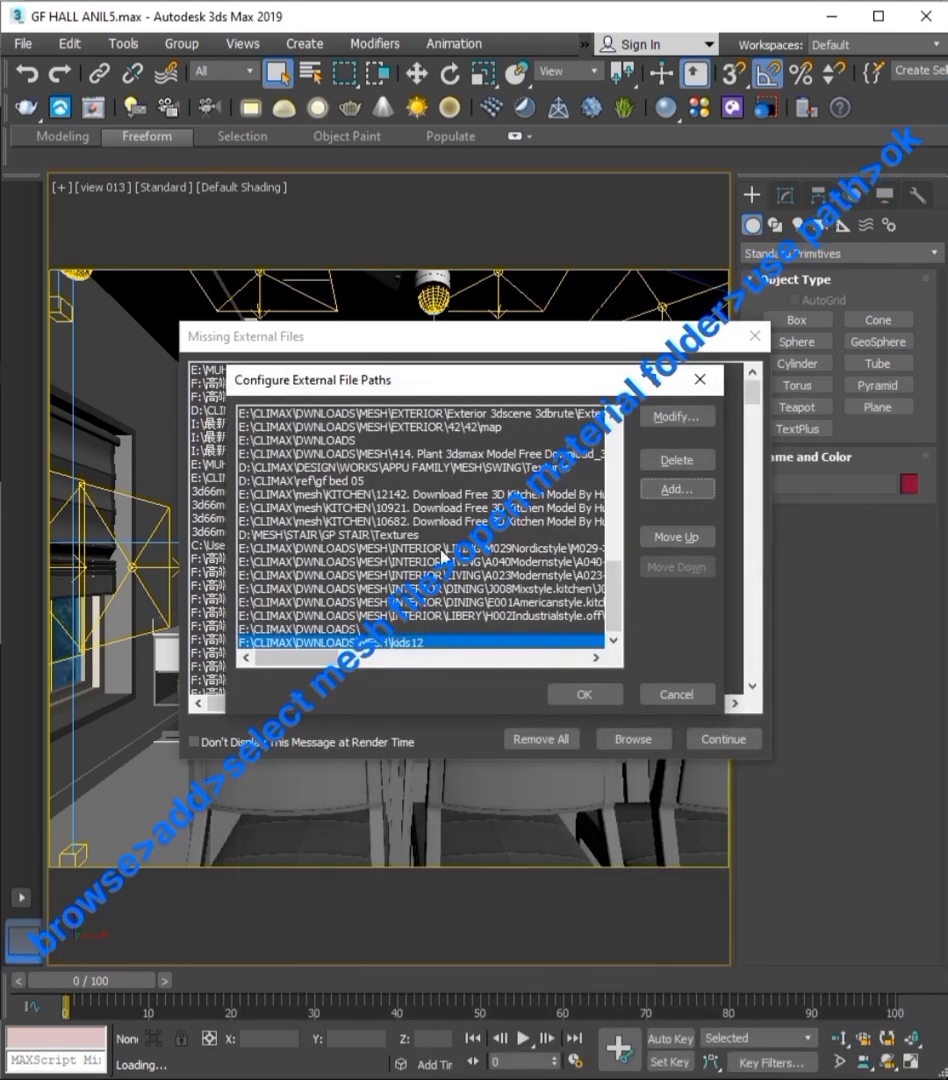
- Add more search paths, including the M001 Nordic style folder in F:\CLIMAX\ref
left_click(677, 489)
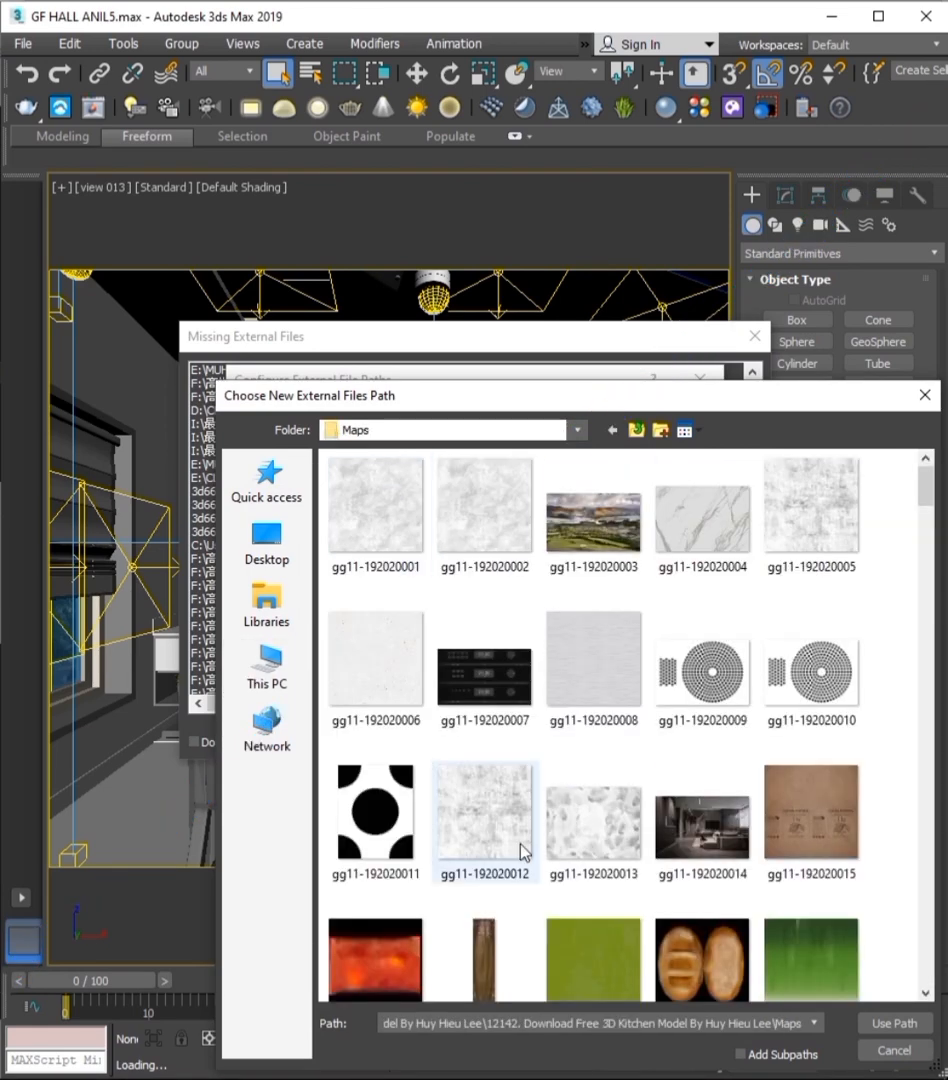
left_click(266, 665)
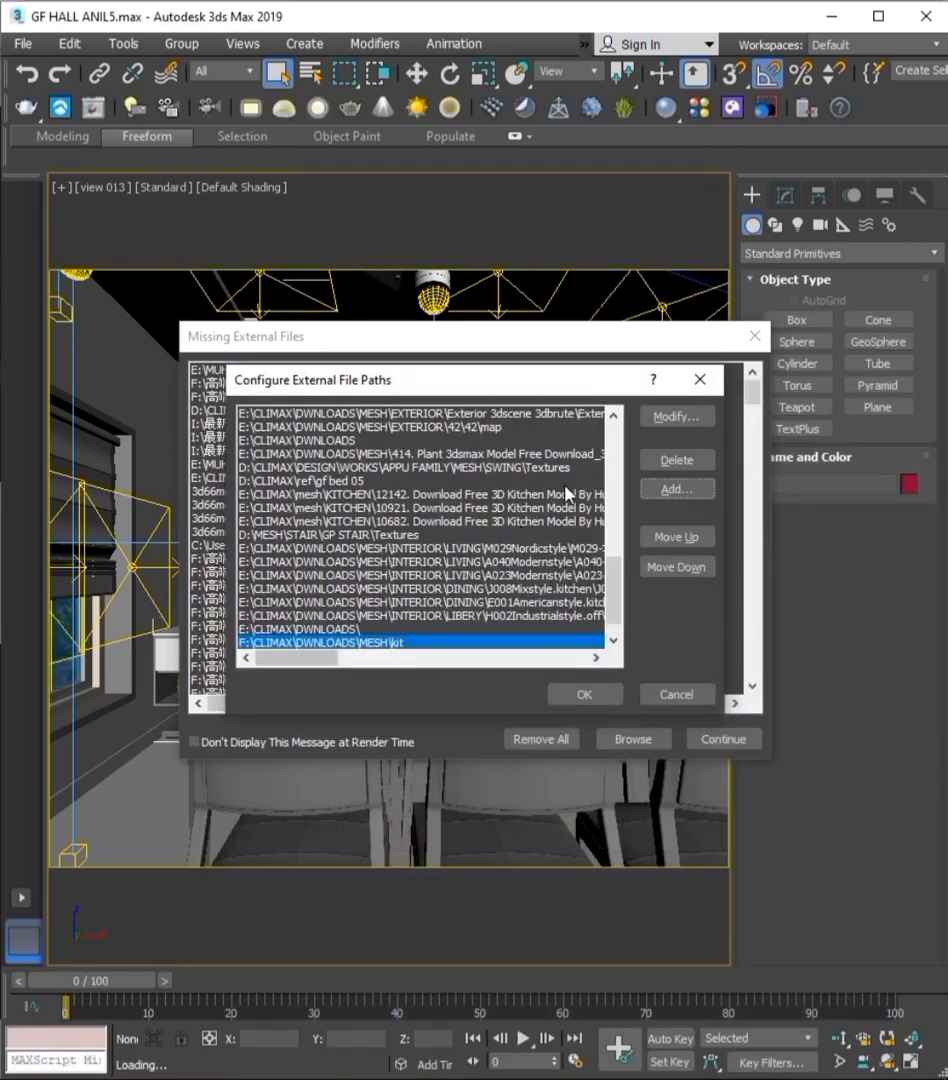
left_click(677, 489)
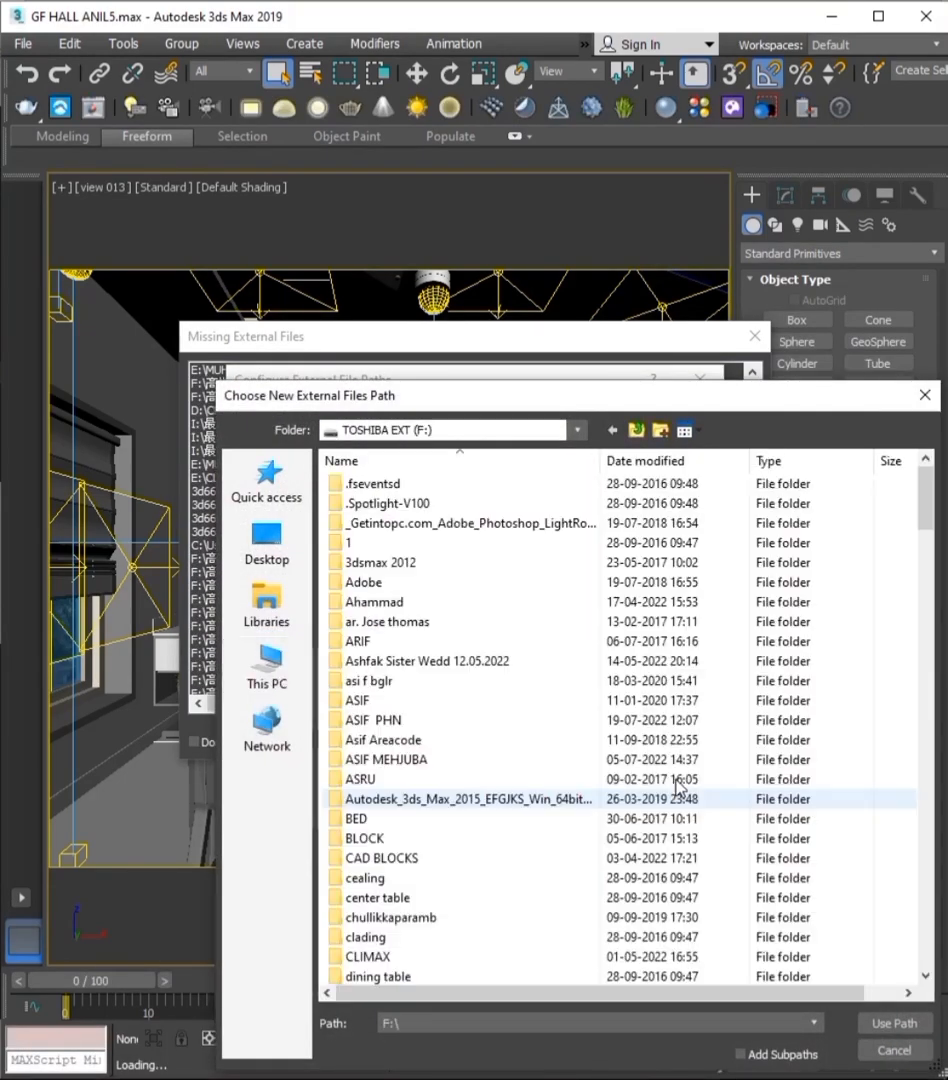
double_click(367, 956)
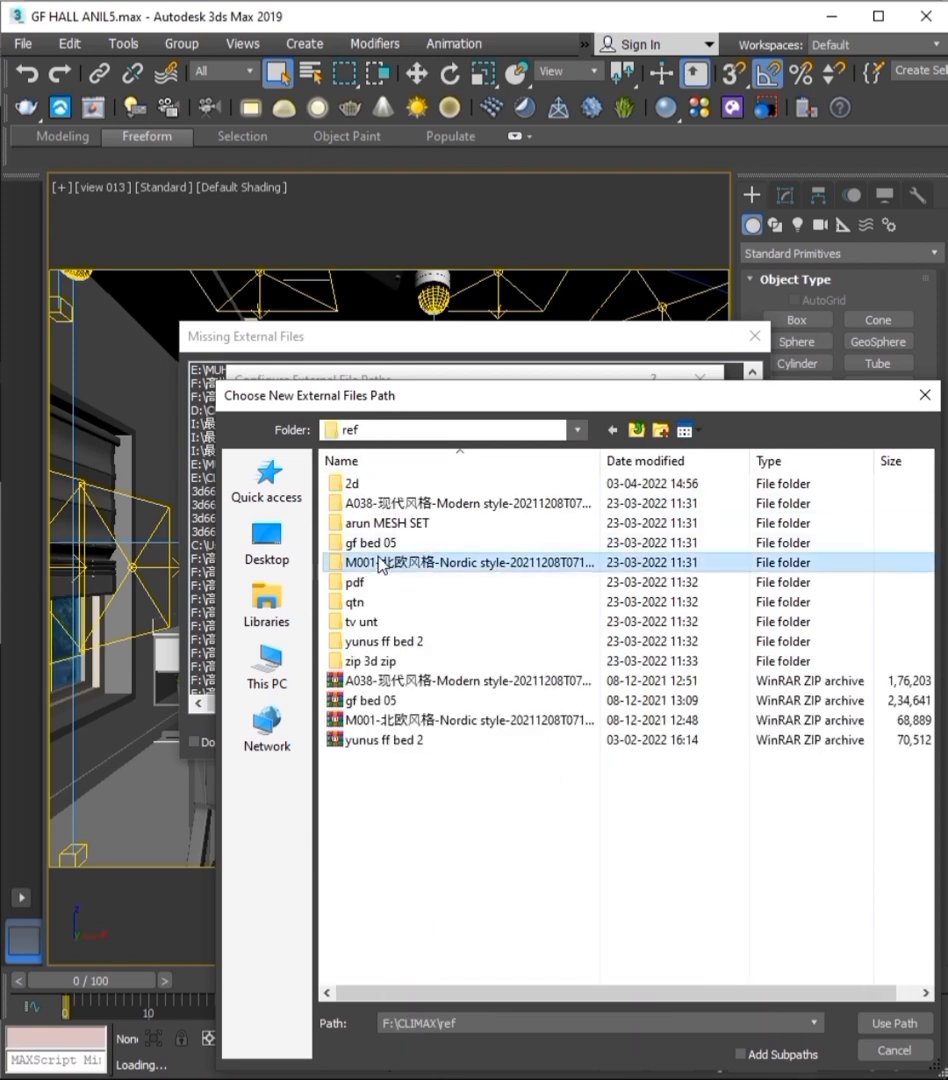
left_click(892, 1022)
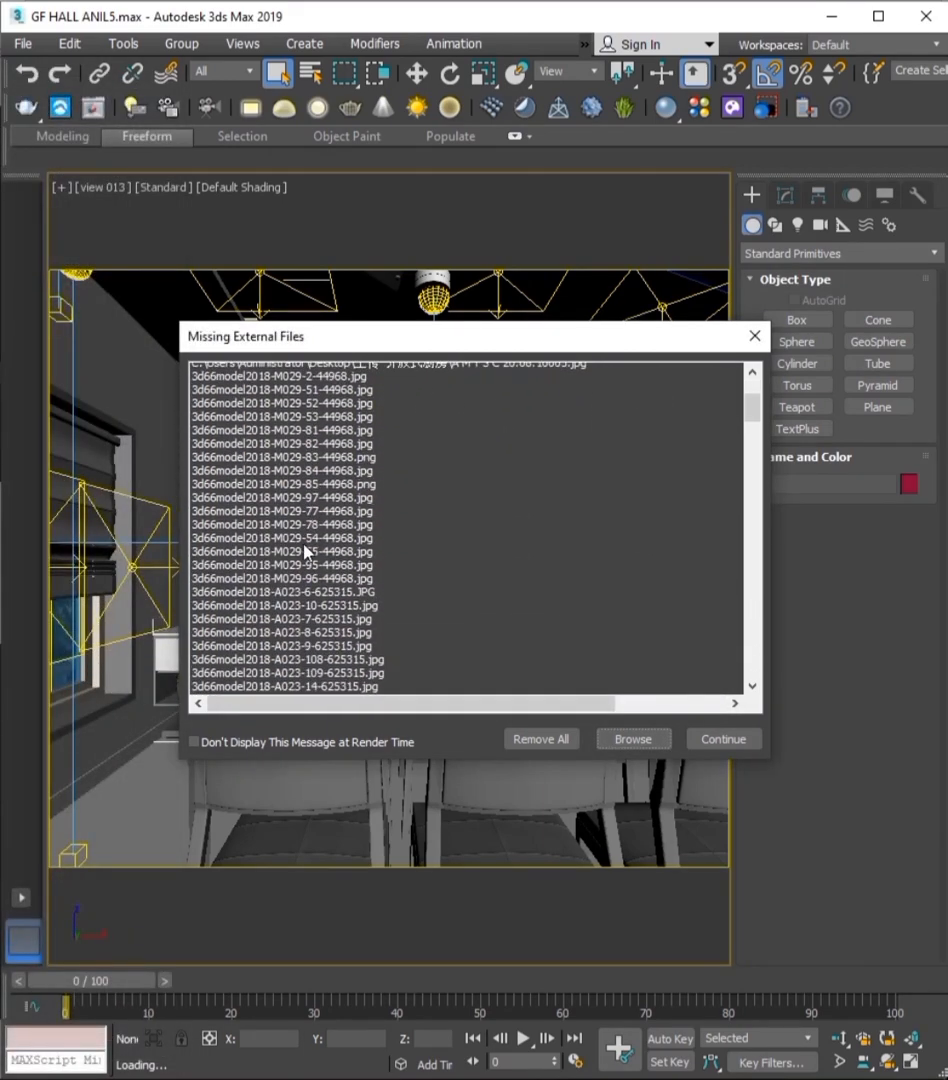
- Add the INTERIOR mesh subfolders as search paths, accepting the Invalid Path(s) warning
left_click(633, 739)
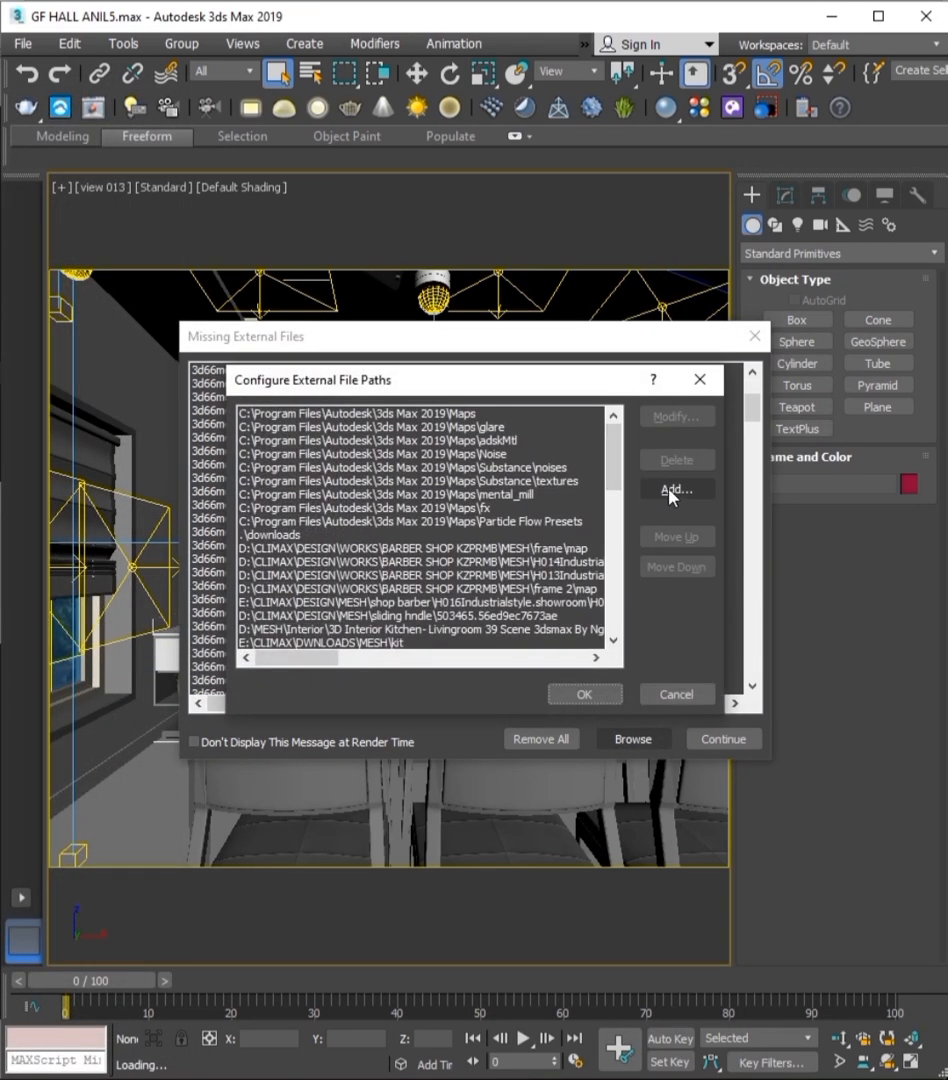
left_click(677, 489)
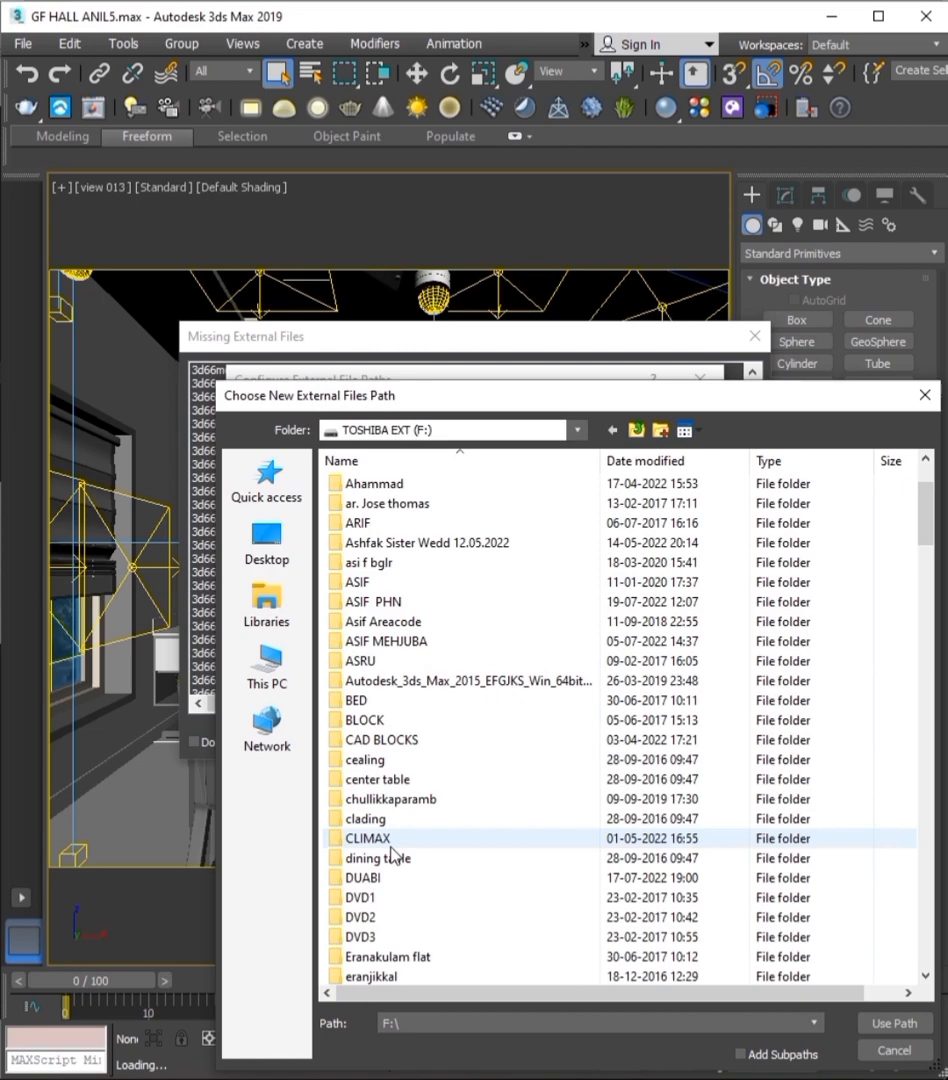
double_click(367, 838)
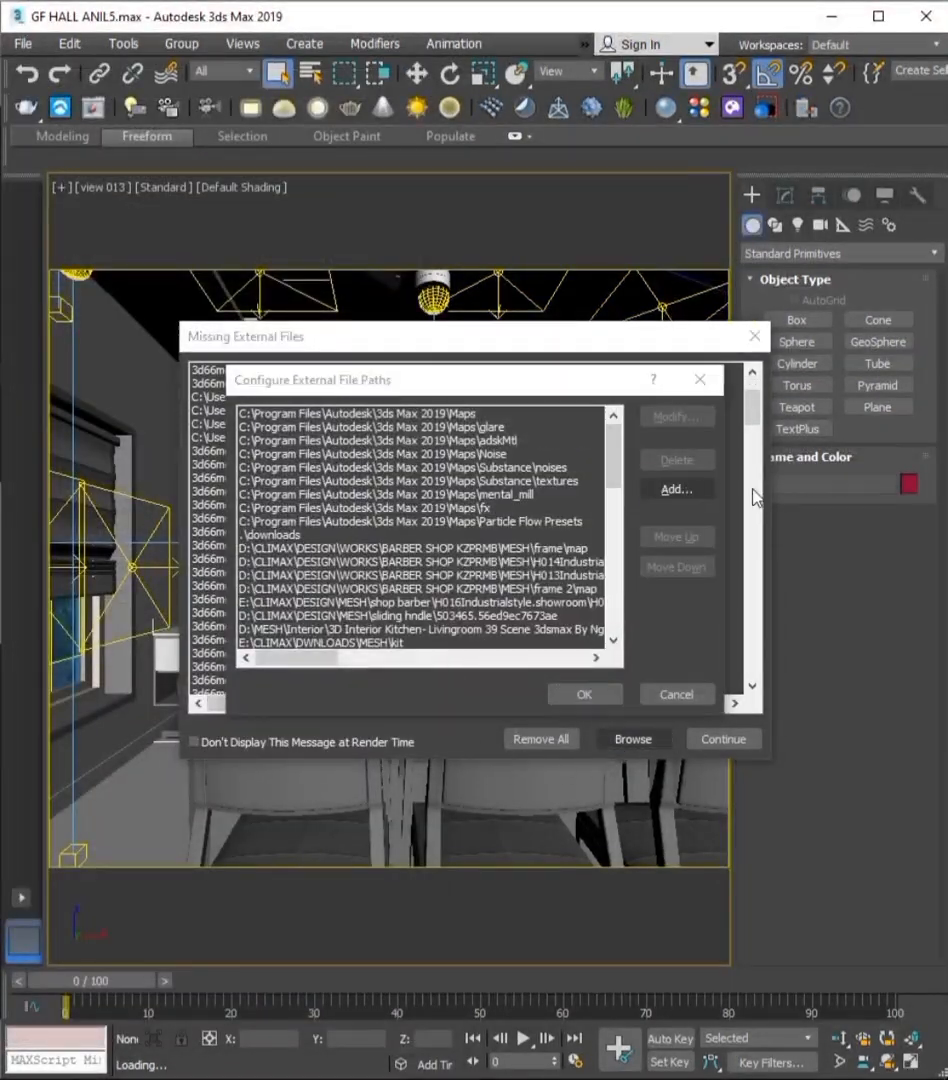
left_click(676, 489)
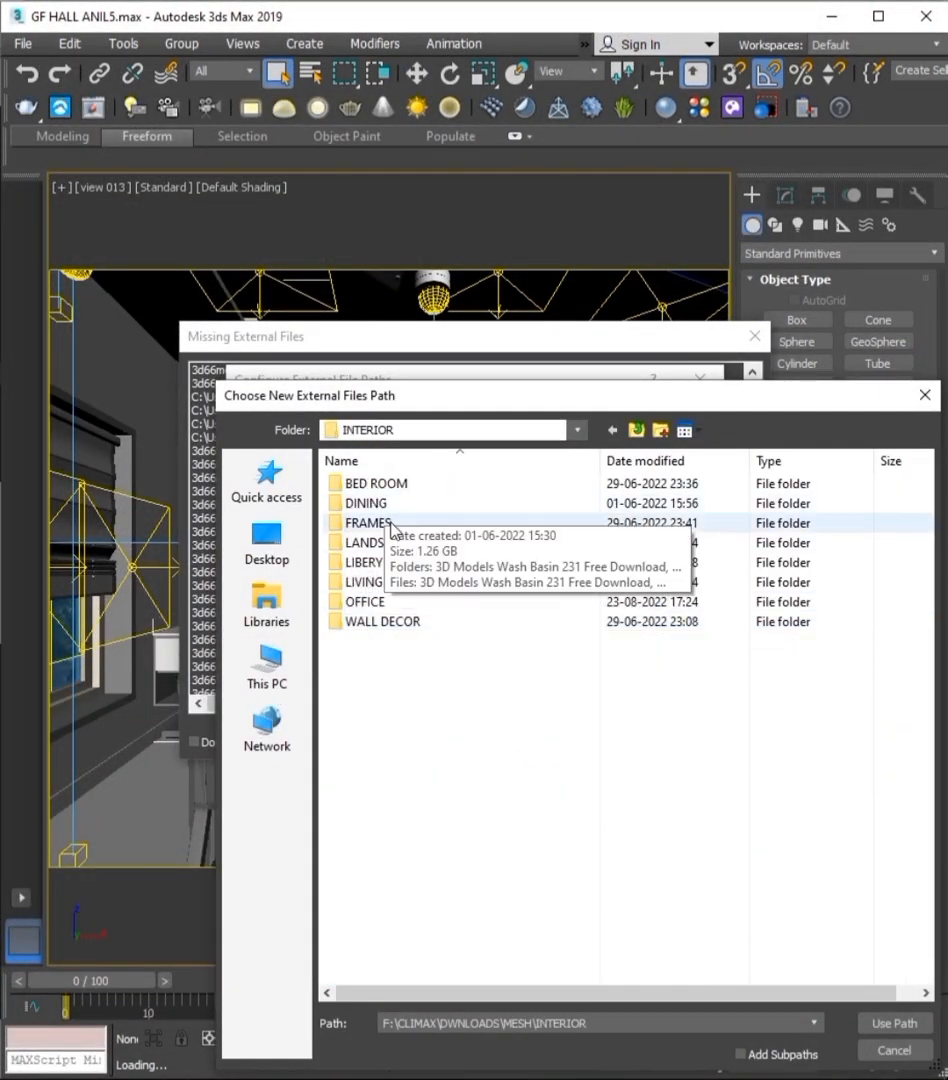
left_click(611, 430)
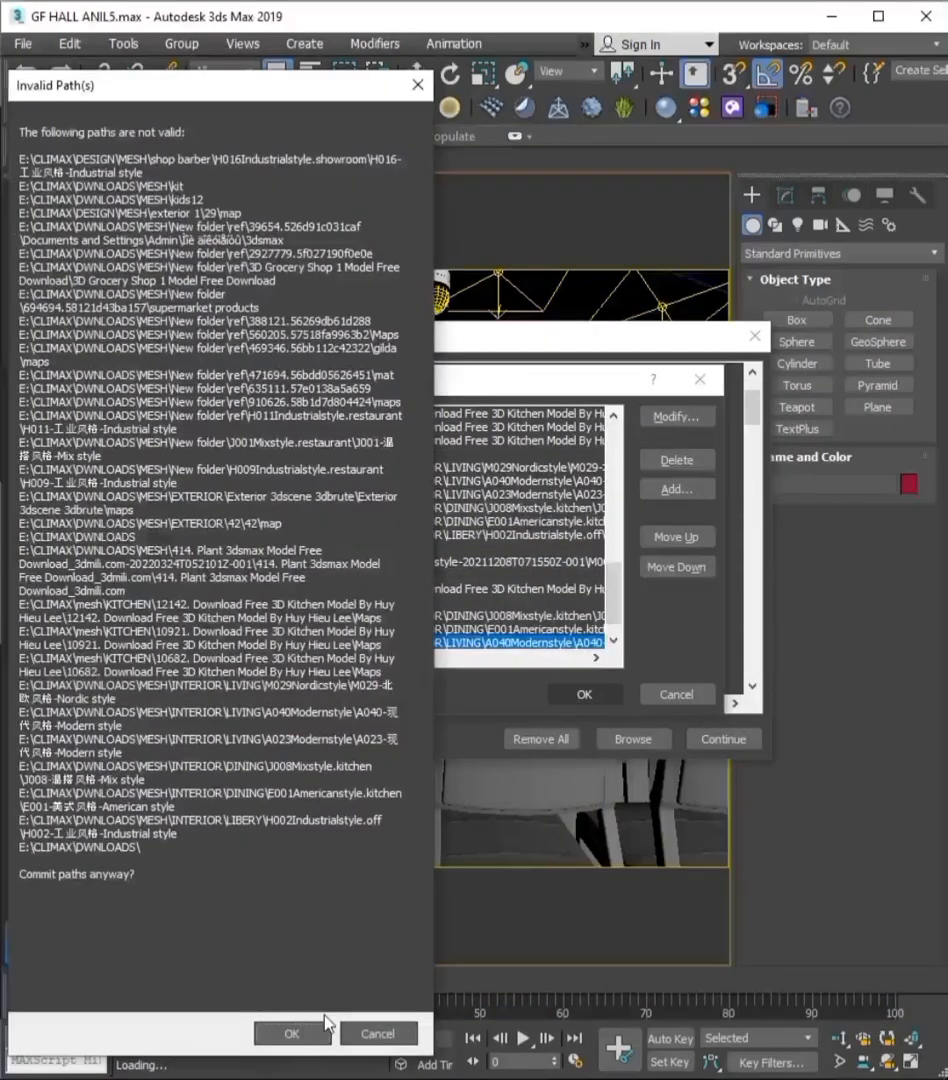
left_click(291, 1033)
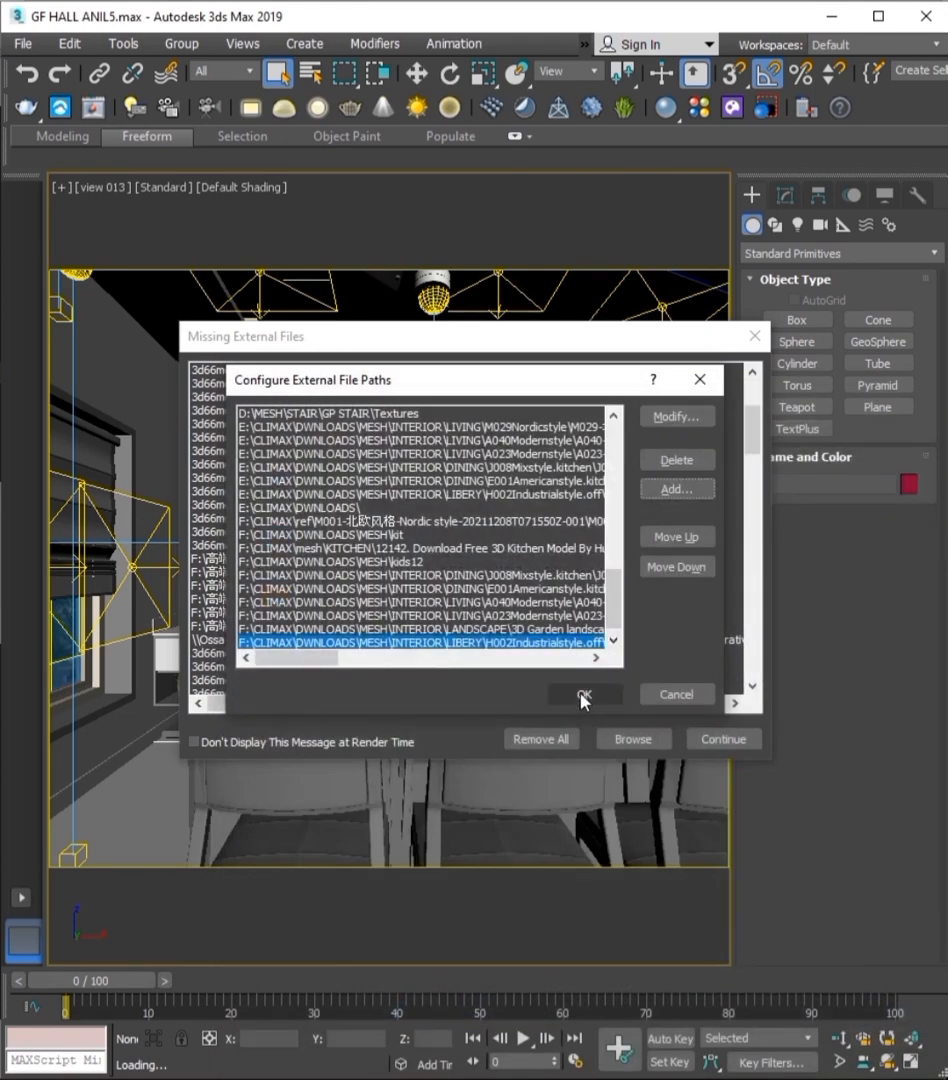
left_click(583, 694)
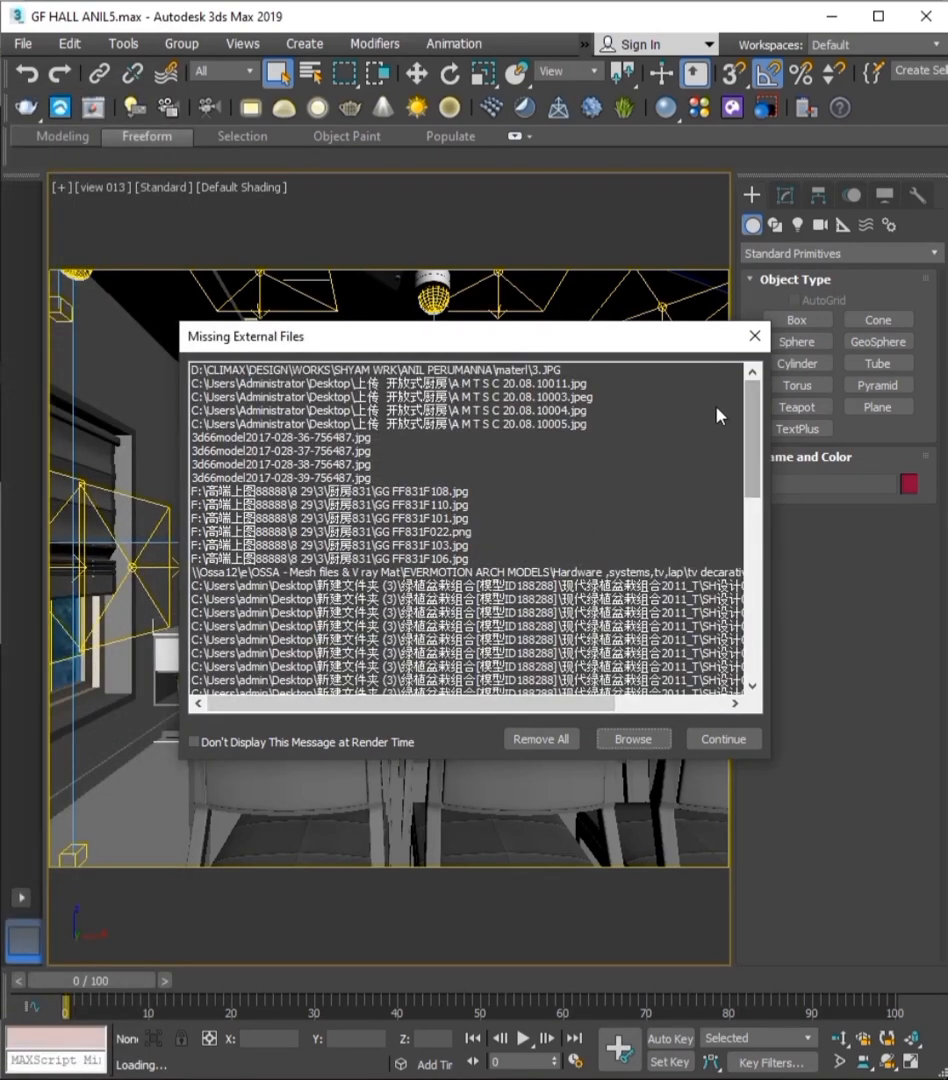
- Add the 278. Plant model's map folder on F:\CLIMAX as a search path
scroll("down", 3)
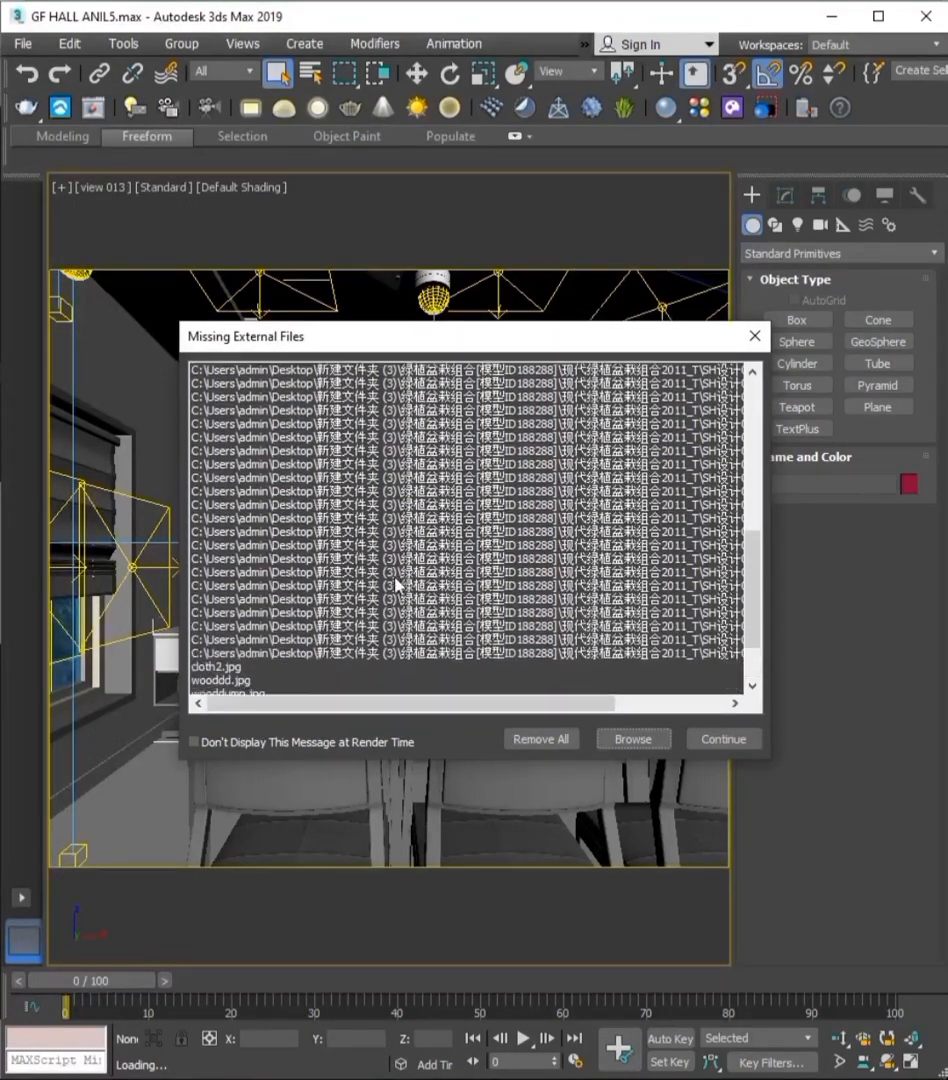
left_click(633, 738)
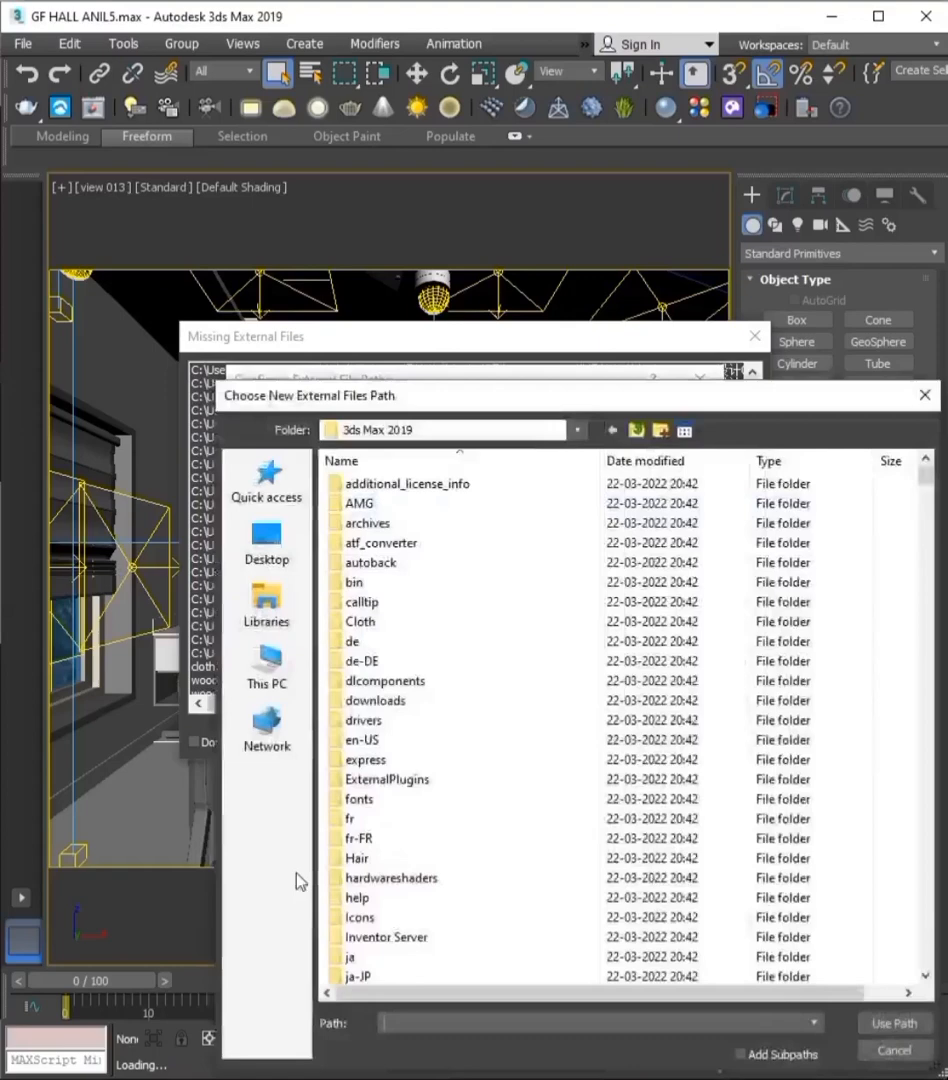
left_click(266, 666)
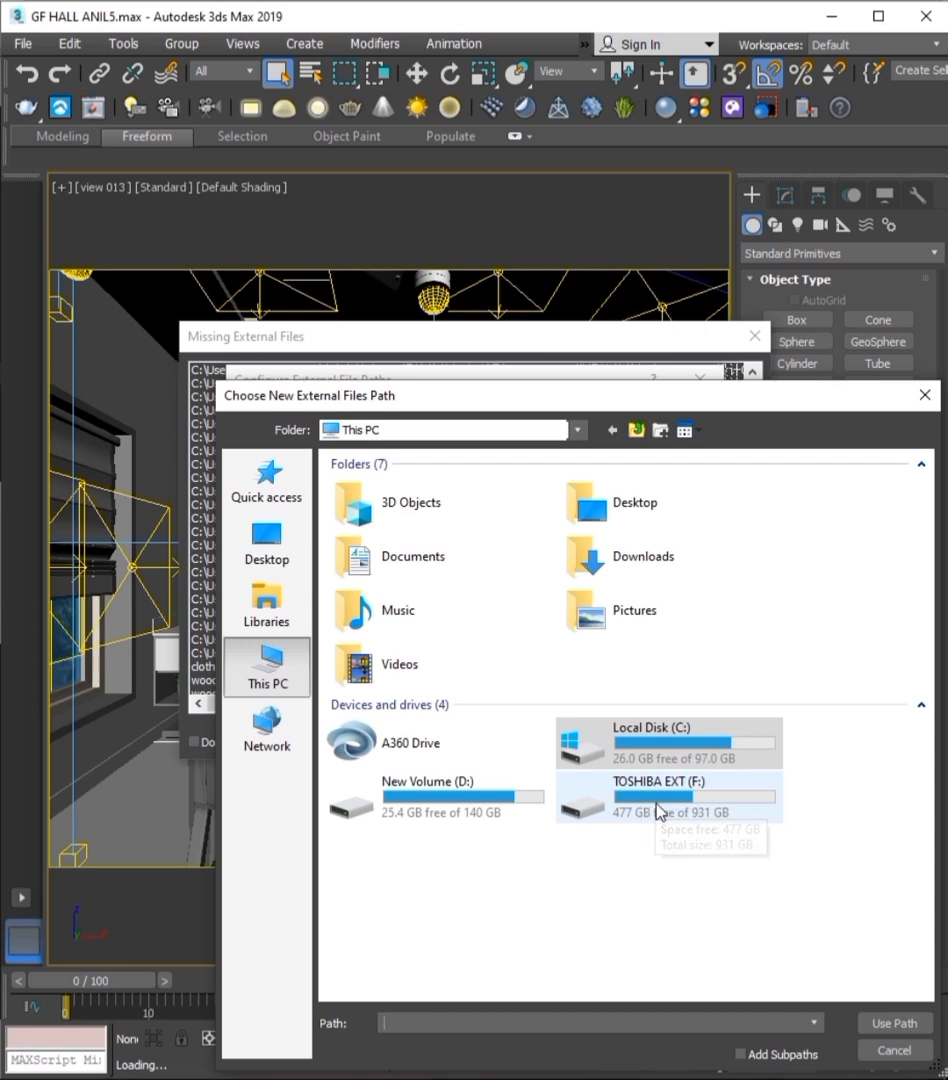
double_click(660, 797)
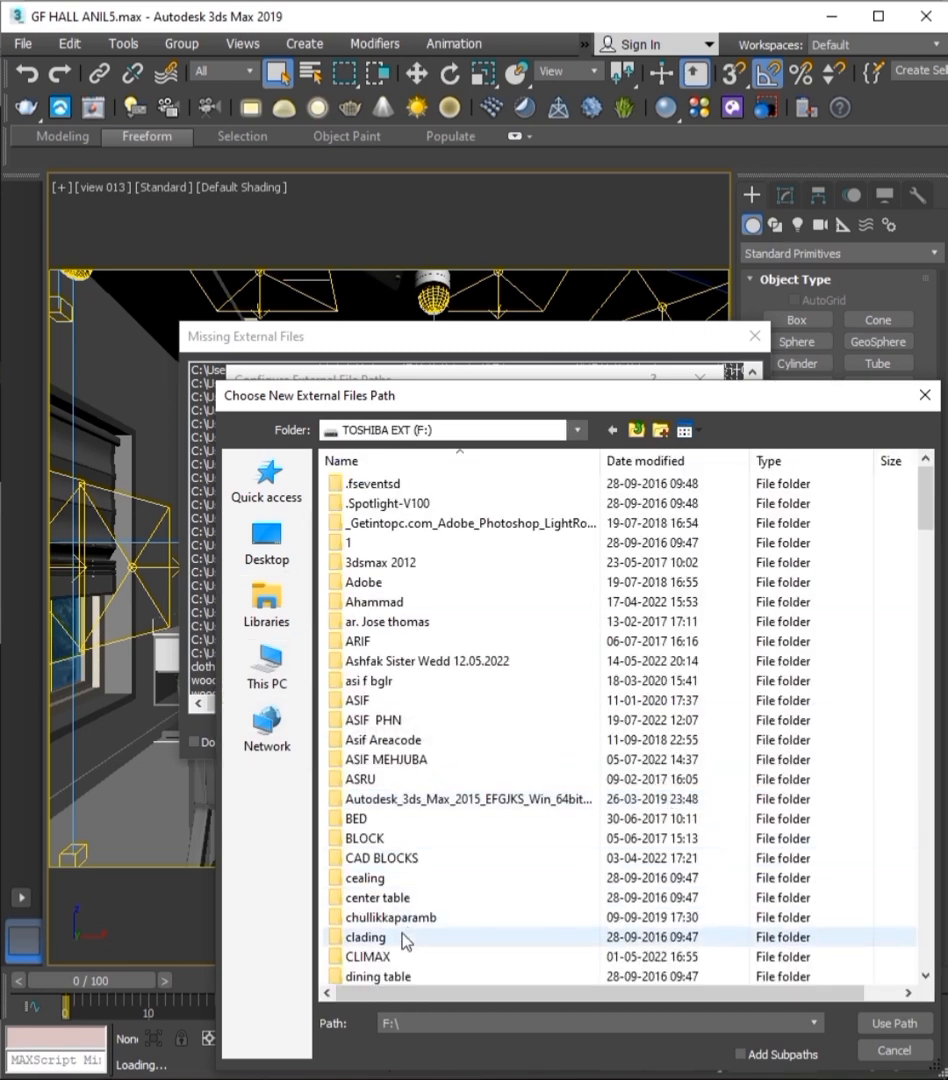
double_click(367, 936)
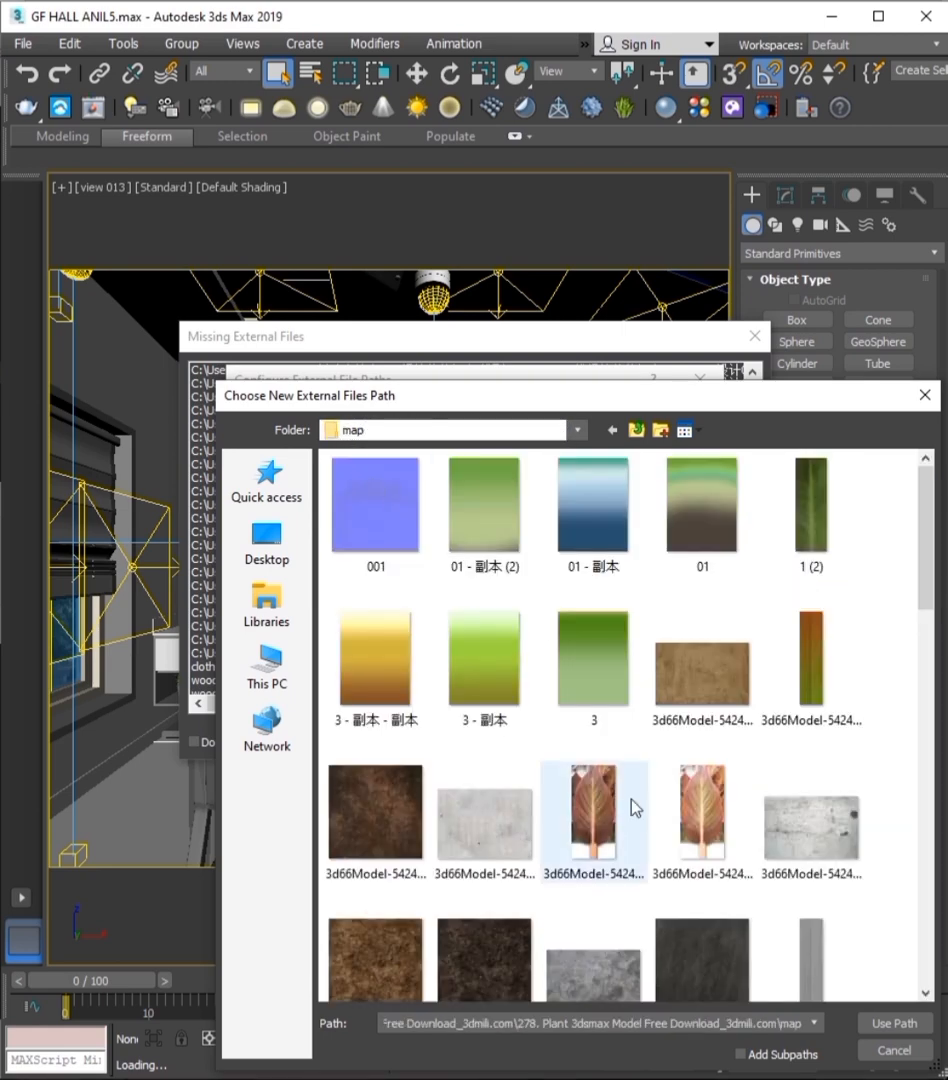
left_click(266, 665)
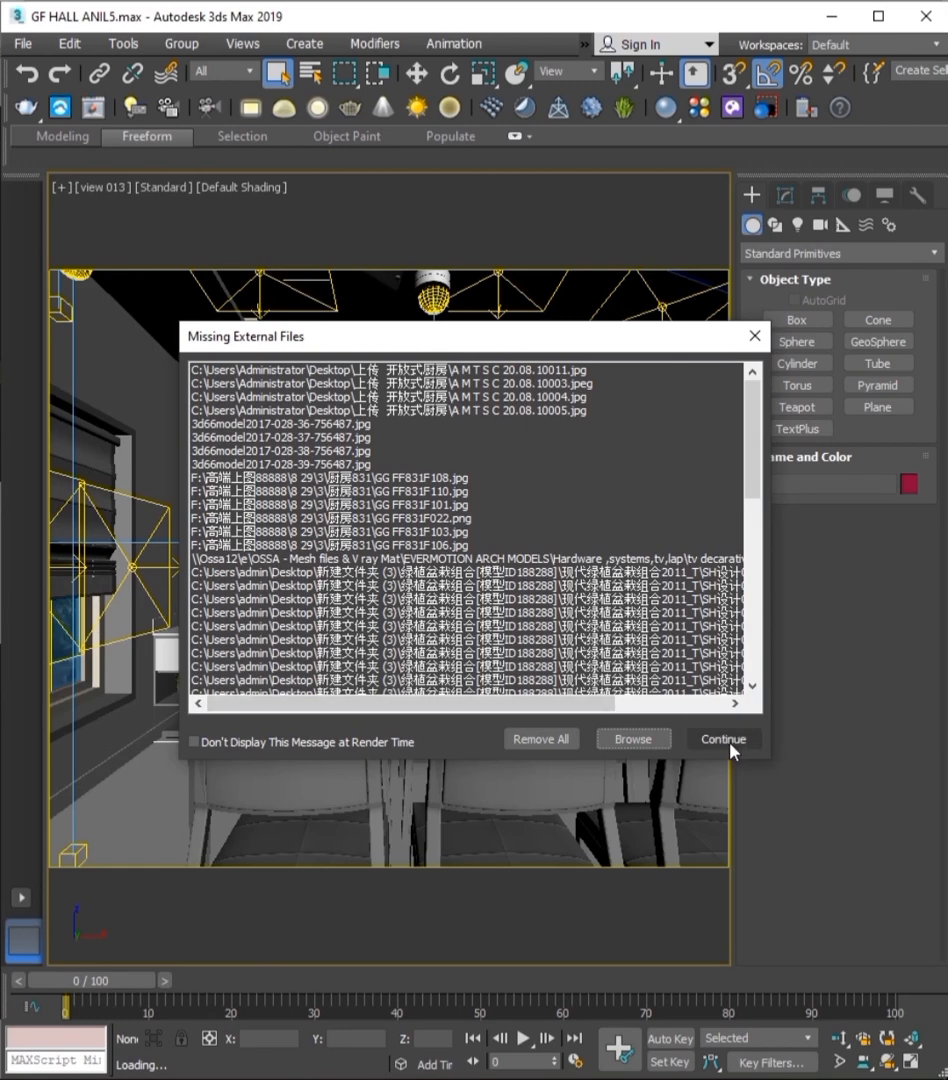
- Add the 10682 kitchen model's Maps folder under F:\CLIMAX\mesh\KITCHEN as a search path
left_click(633, 739)
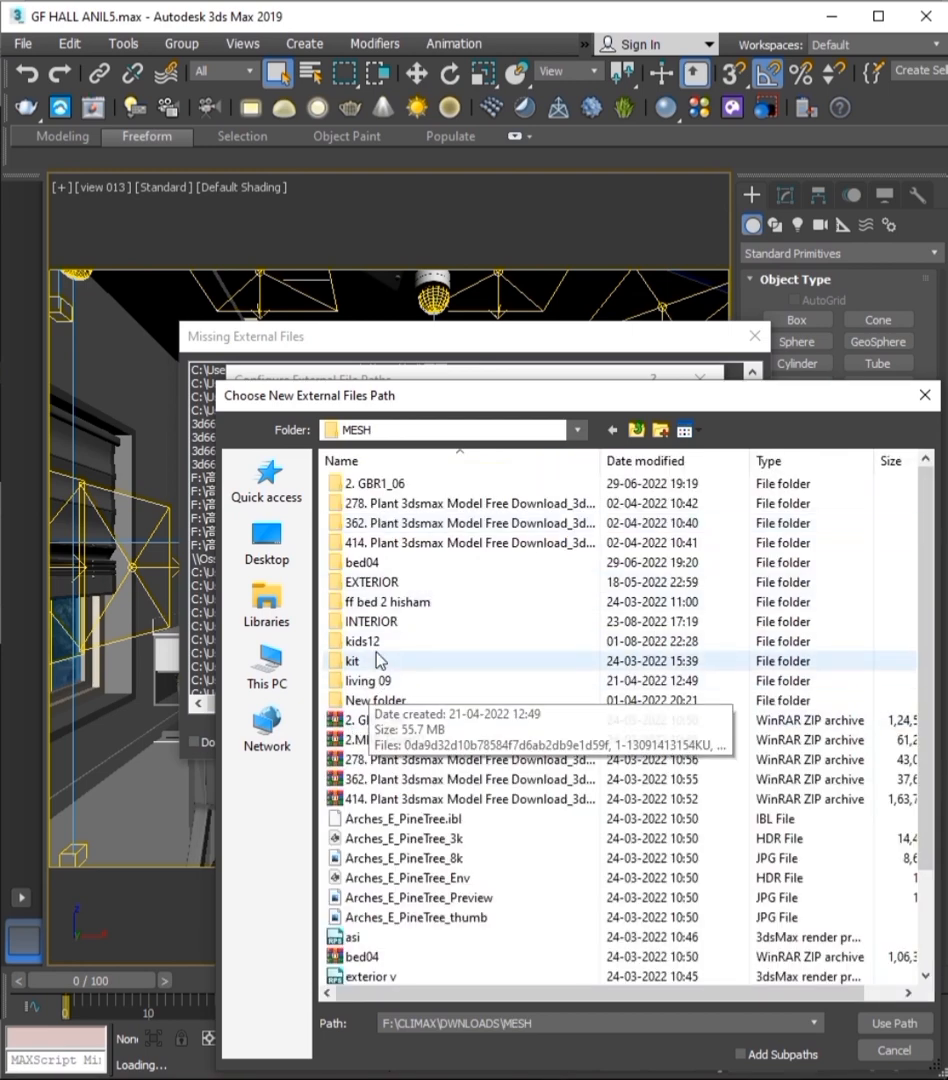
double_click(466, 542)
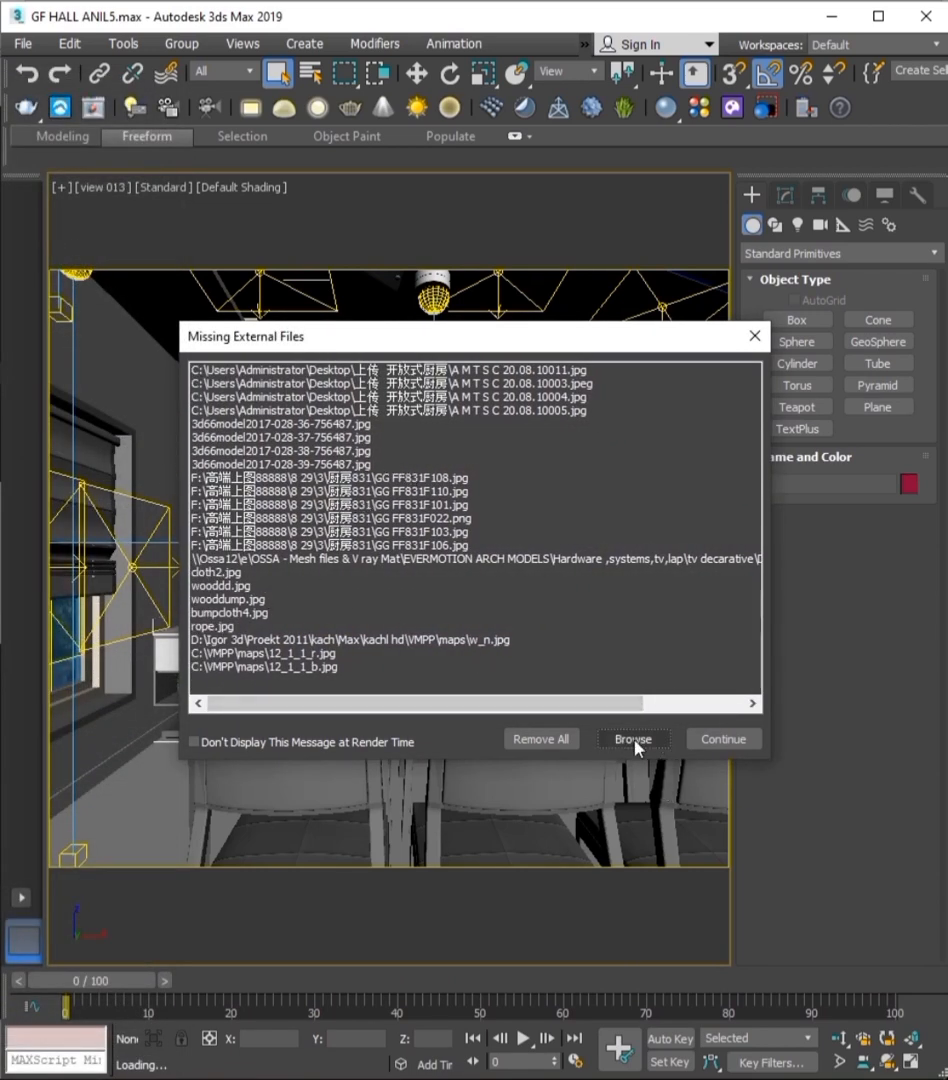
left_click(632, 739)
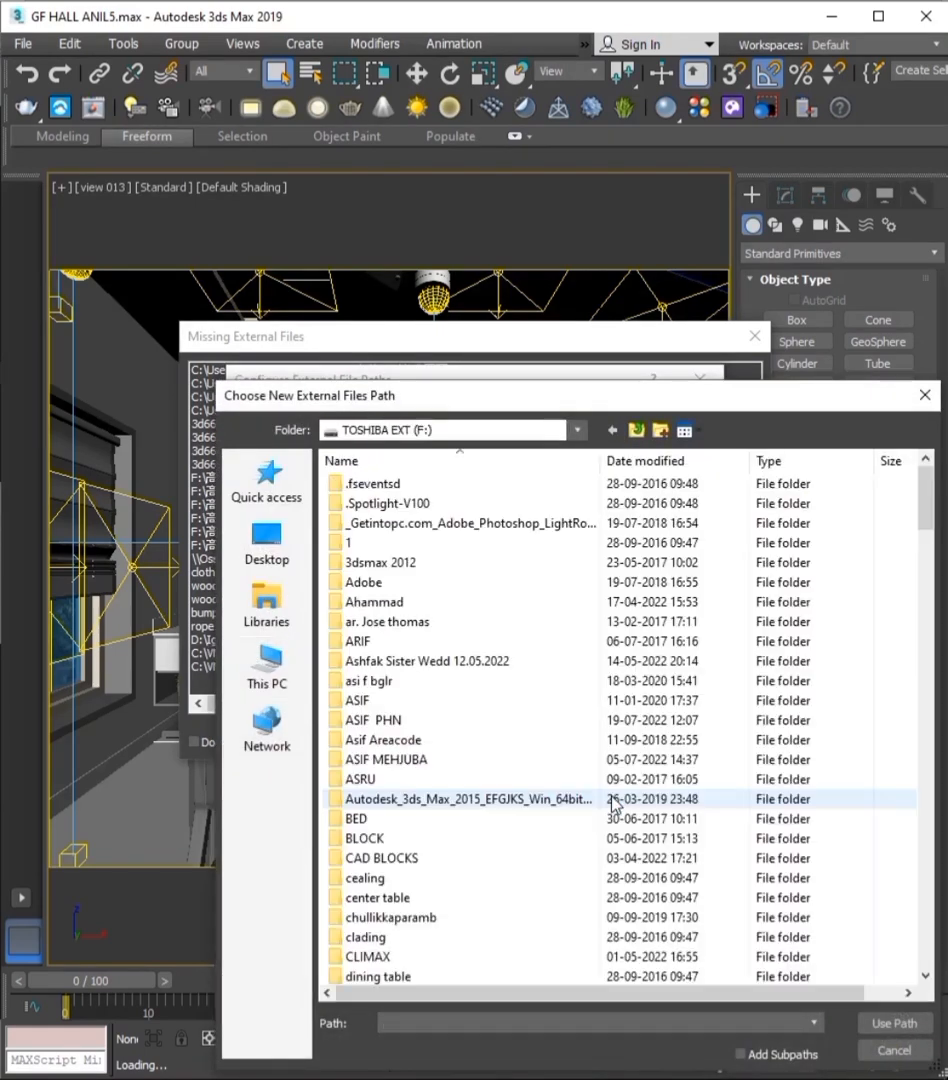
double_click(366, 956)
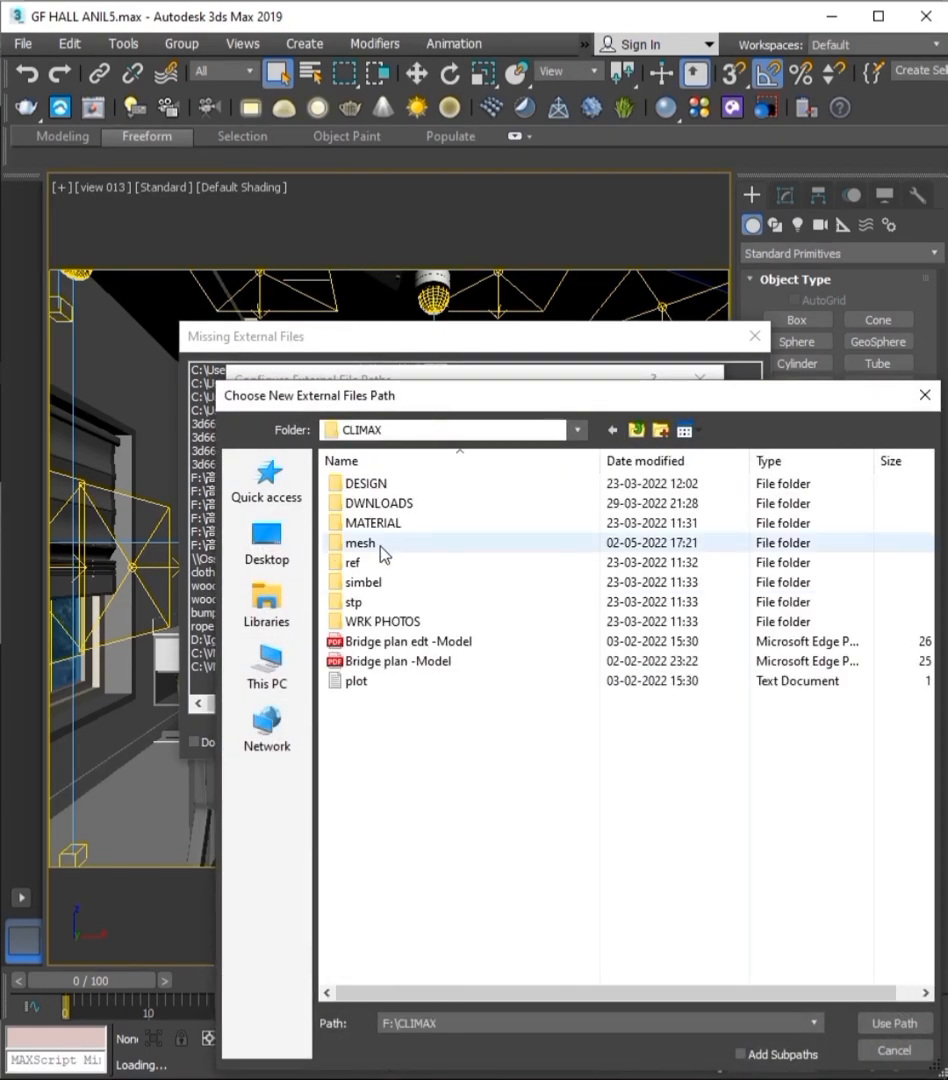
double_click(360, 542)
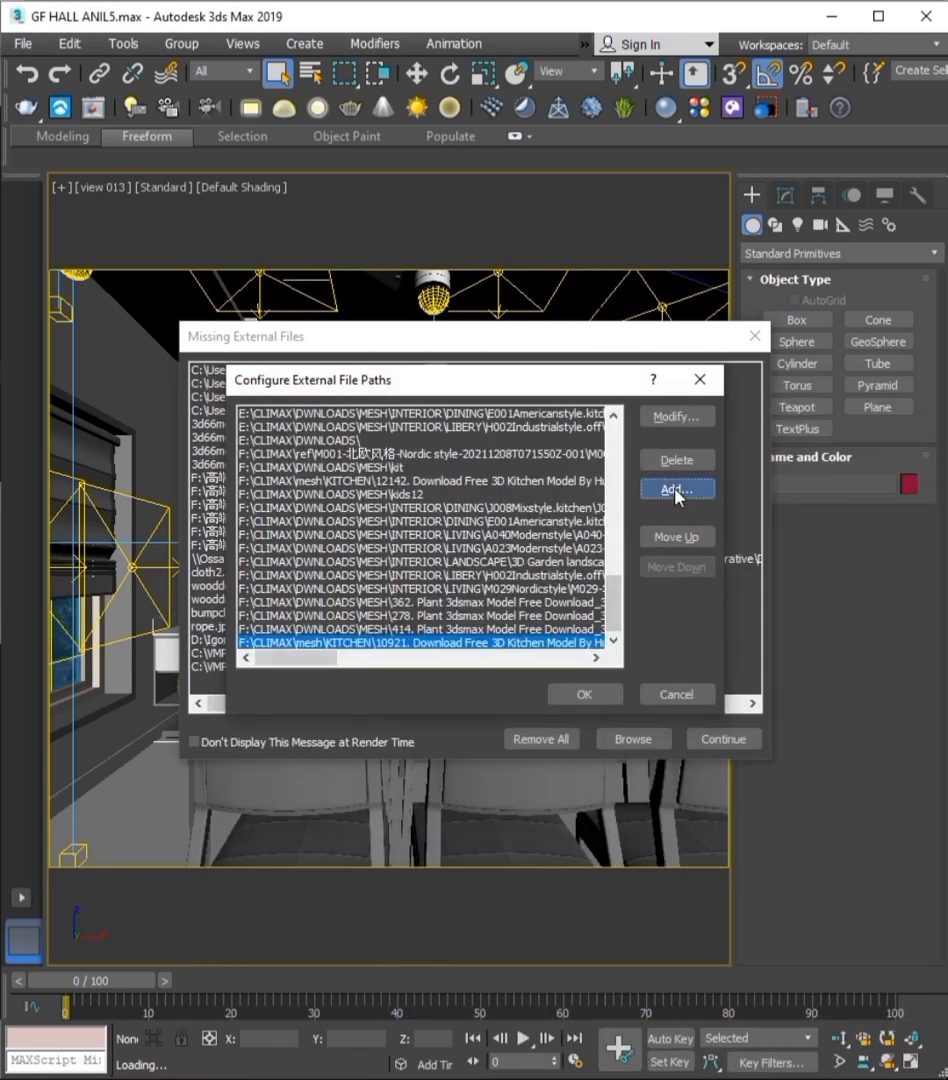
left_click(677, 489)
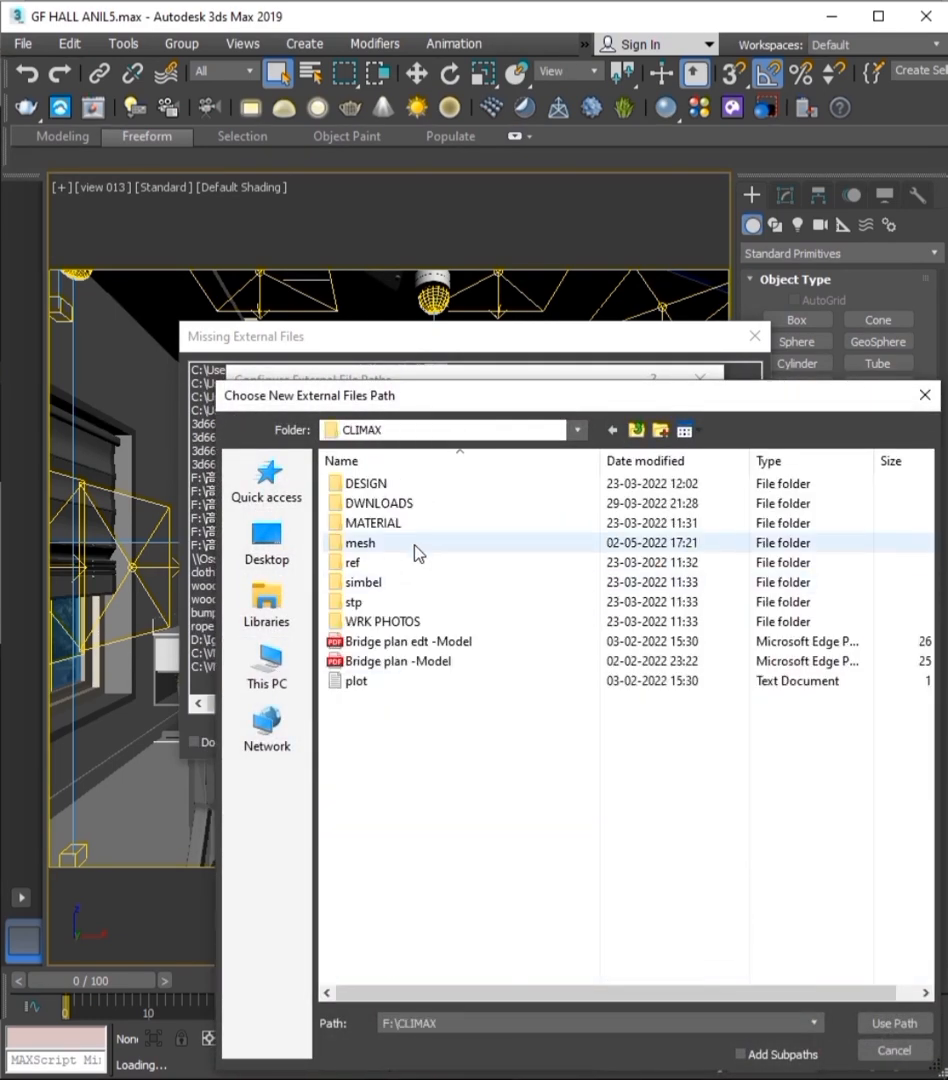
double_click(360, 542)
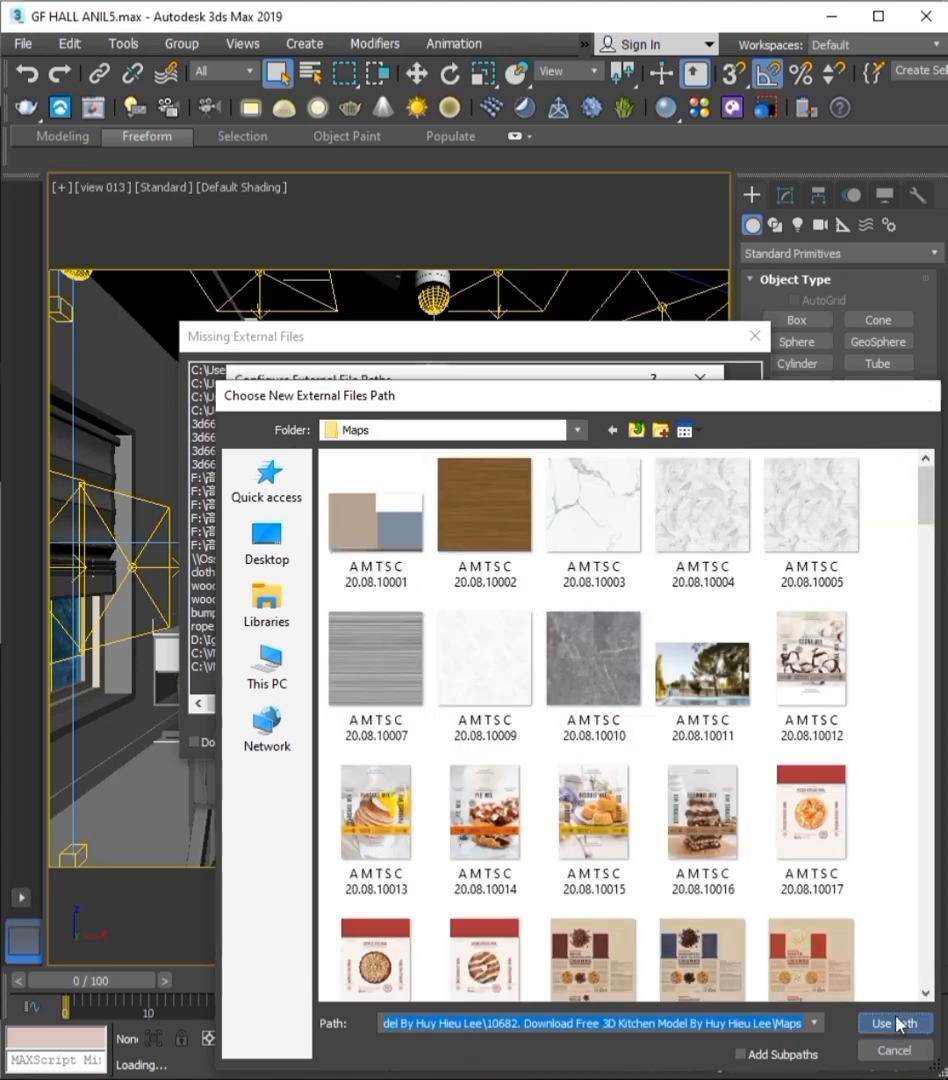
left_click(888, 1022)
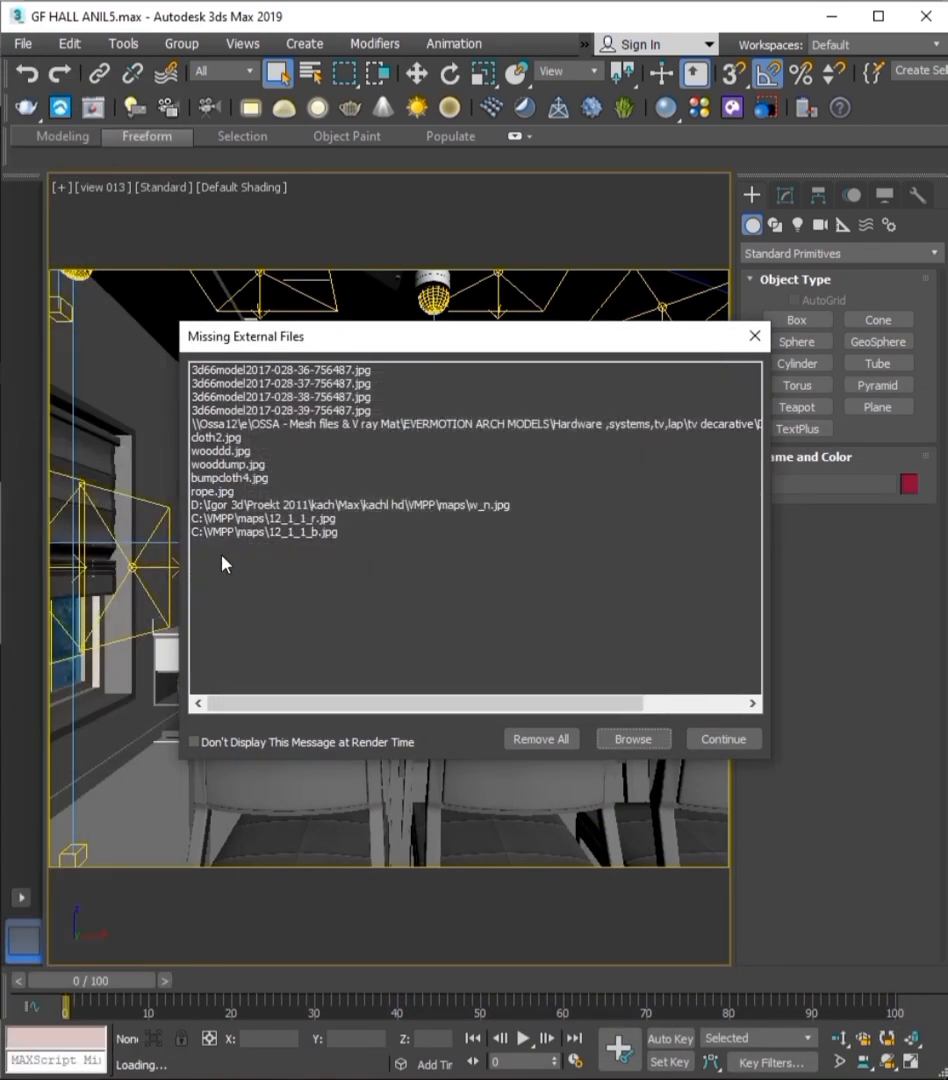